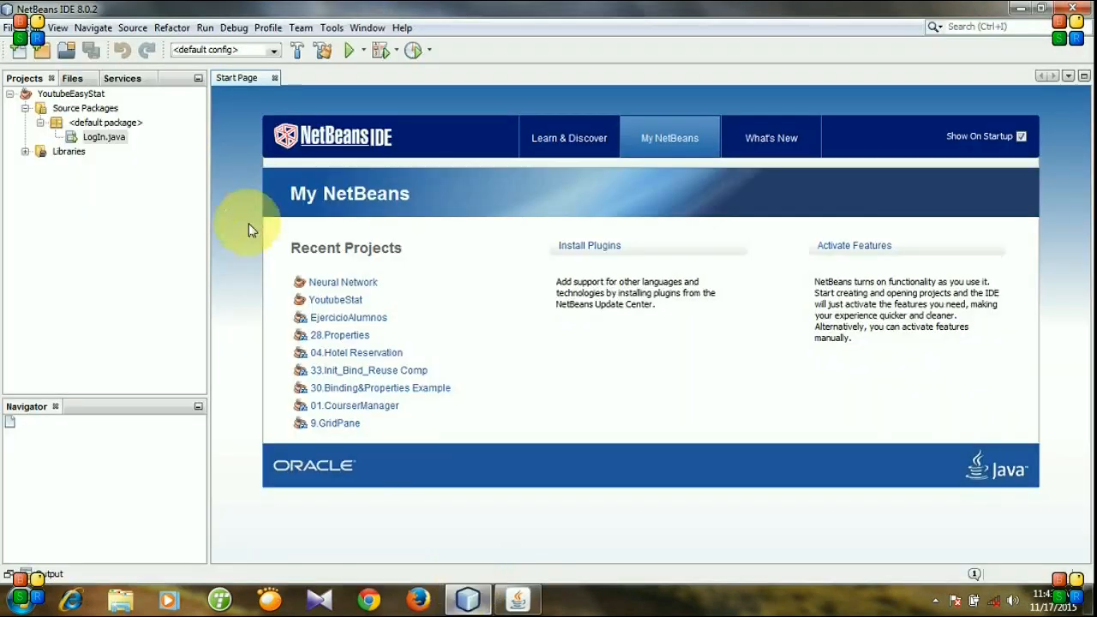
# Step: Open LogIn.java from the YoutubeEasyStat project, glance at its Source, and return to Design
pyautogui.click(71, 93)
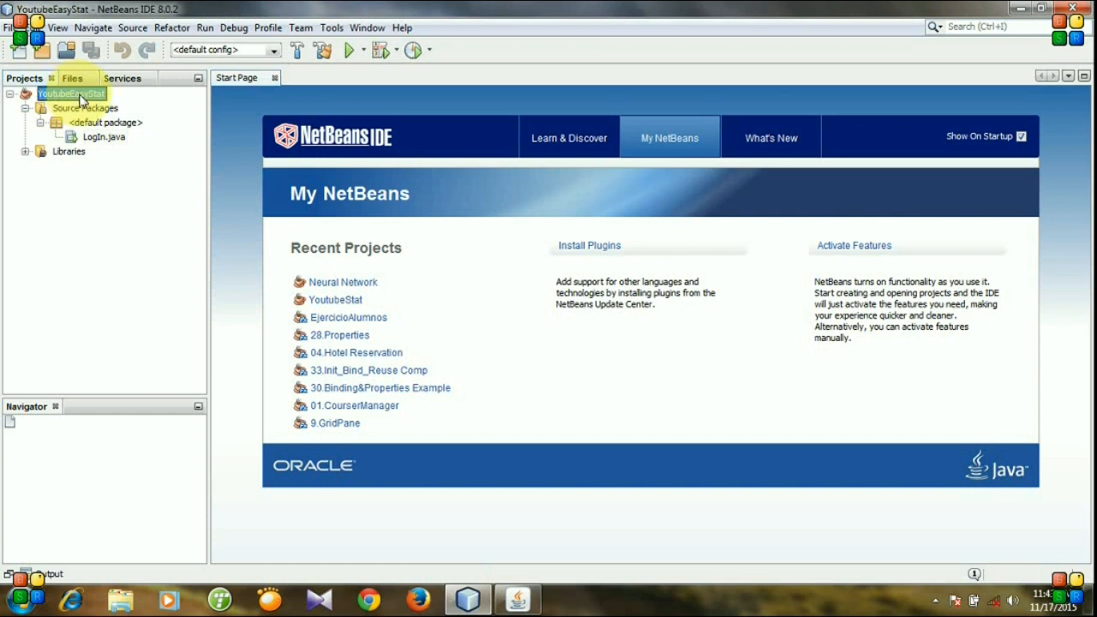
pyautogui.click(104, 137)
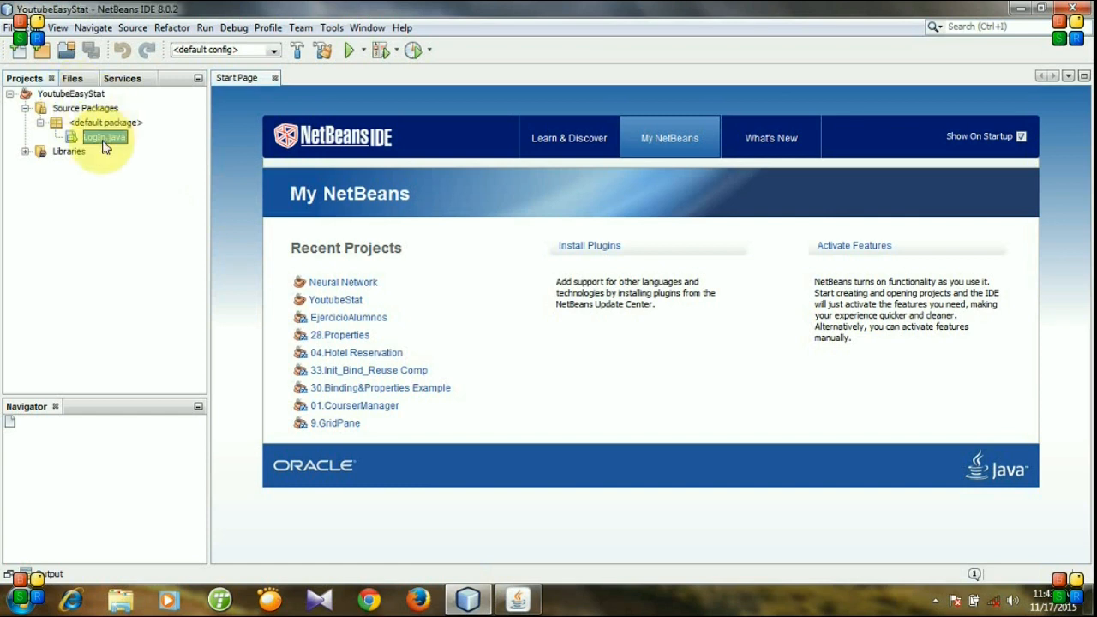
pyautogui.doubleClick(103, 137)
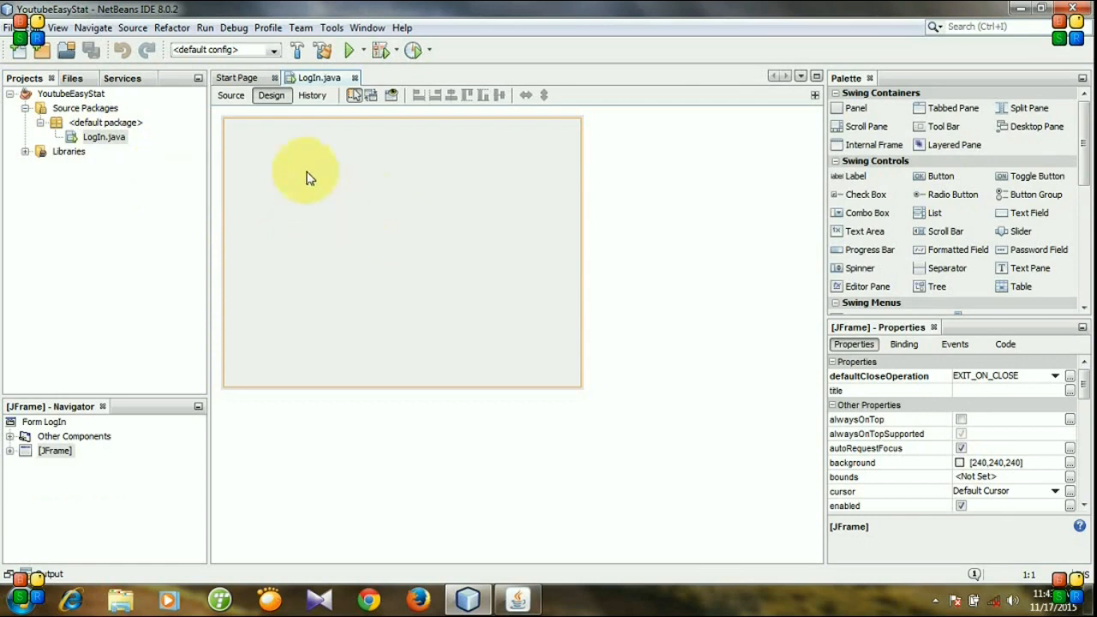
pyautogui.click(230, 95)
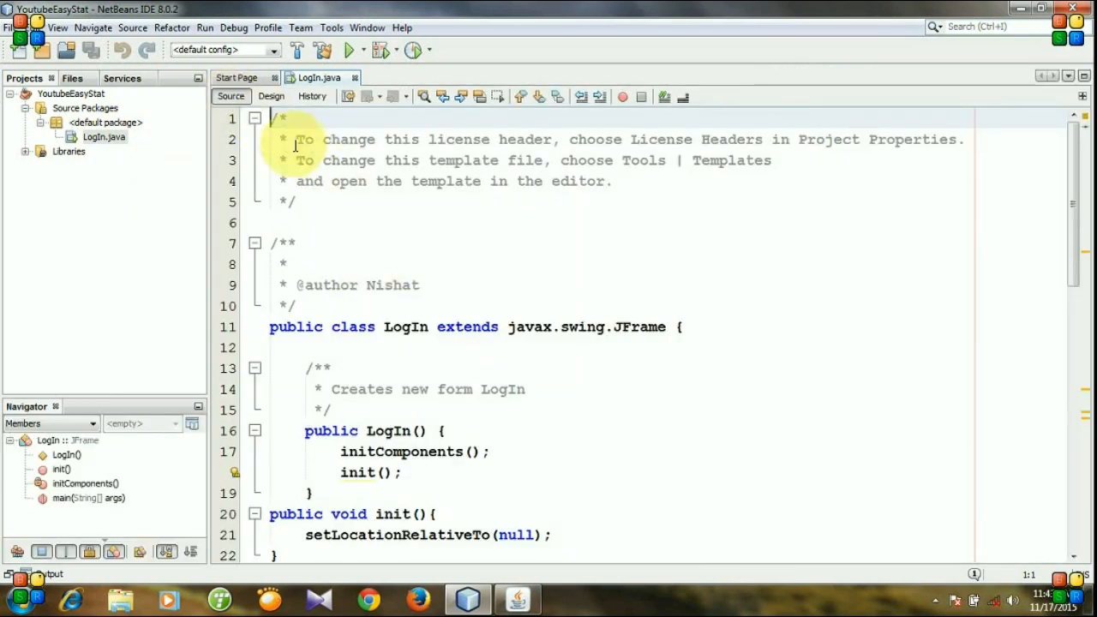
pyautogui.click(271, 95)
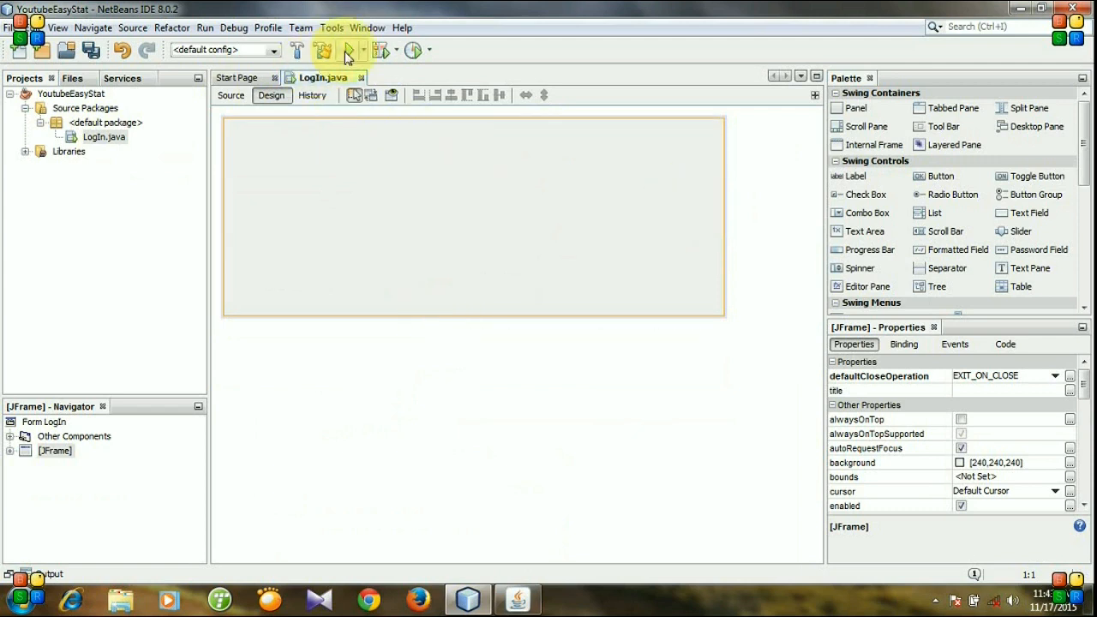
pyautogui.click(348, 49)
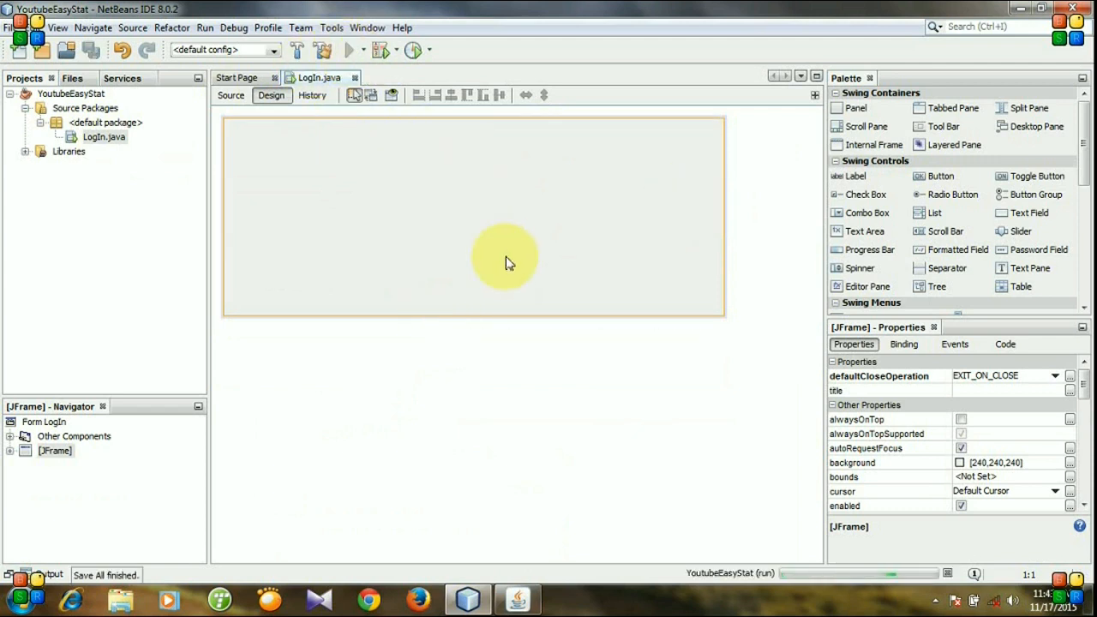
pyautogui.click(349, 48)
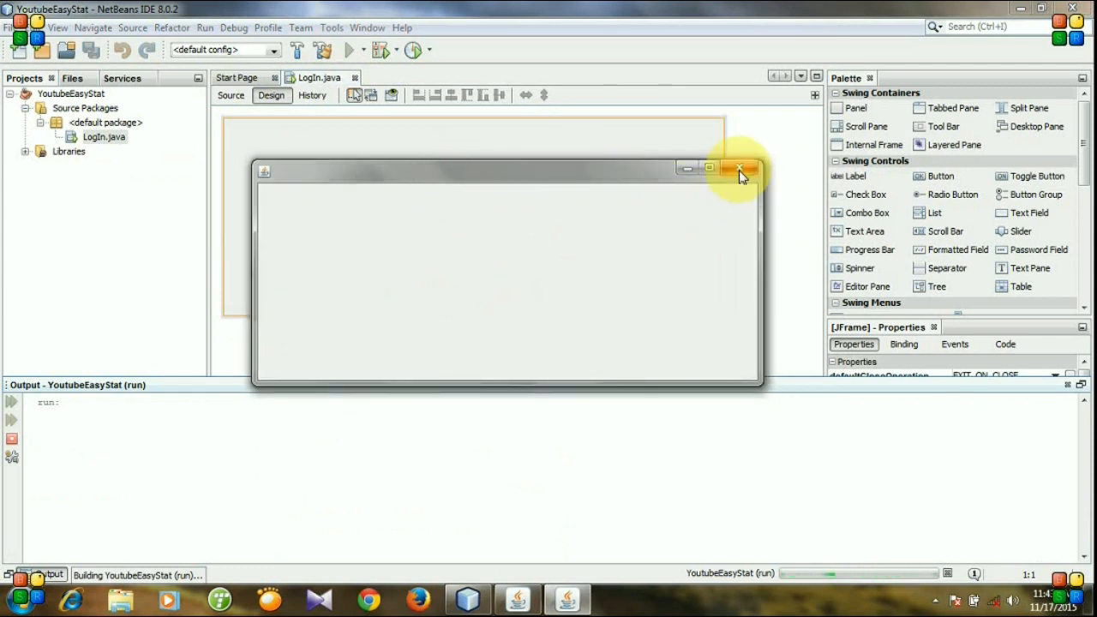
pyautogui.click(740, 168)
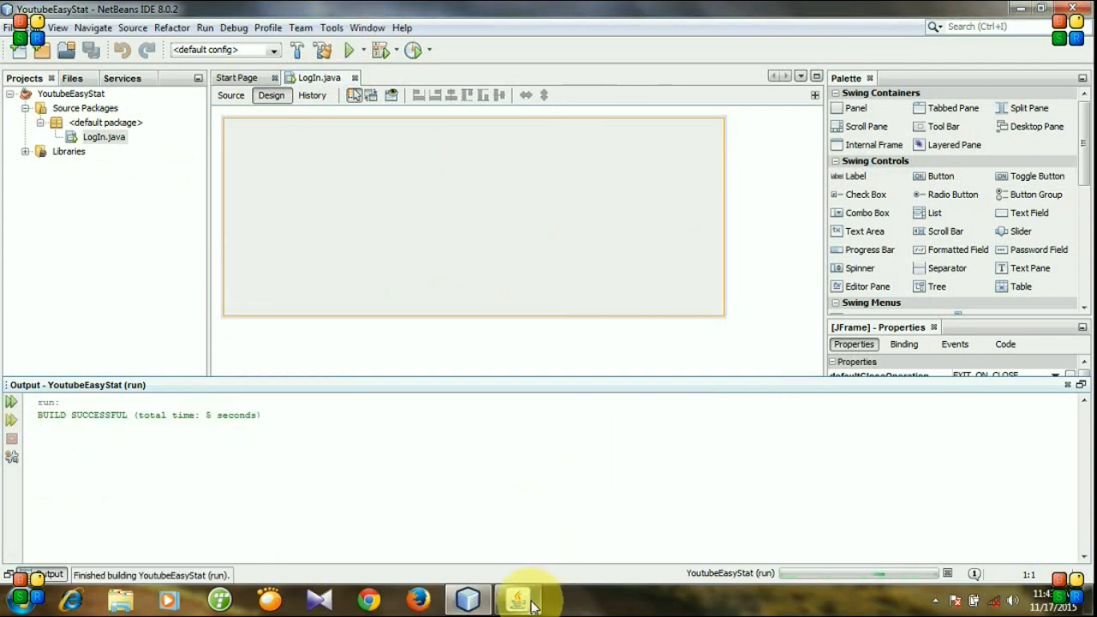
pyautogui.click(516, 598)
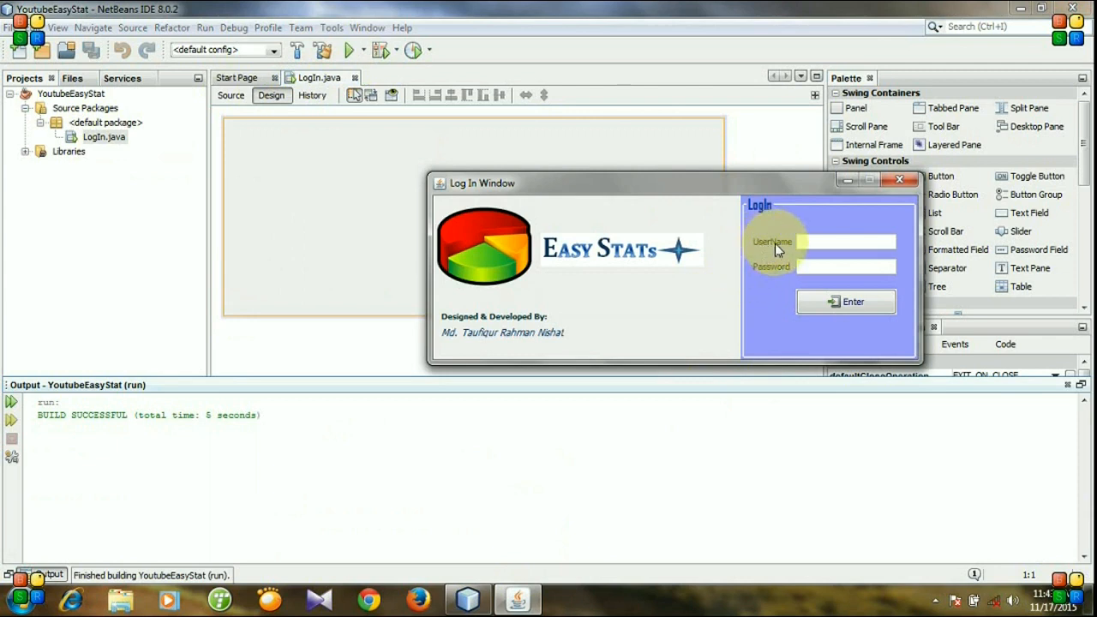
pyautogui.click(843, 242)
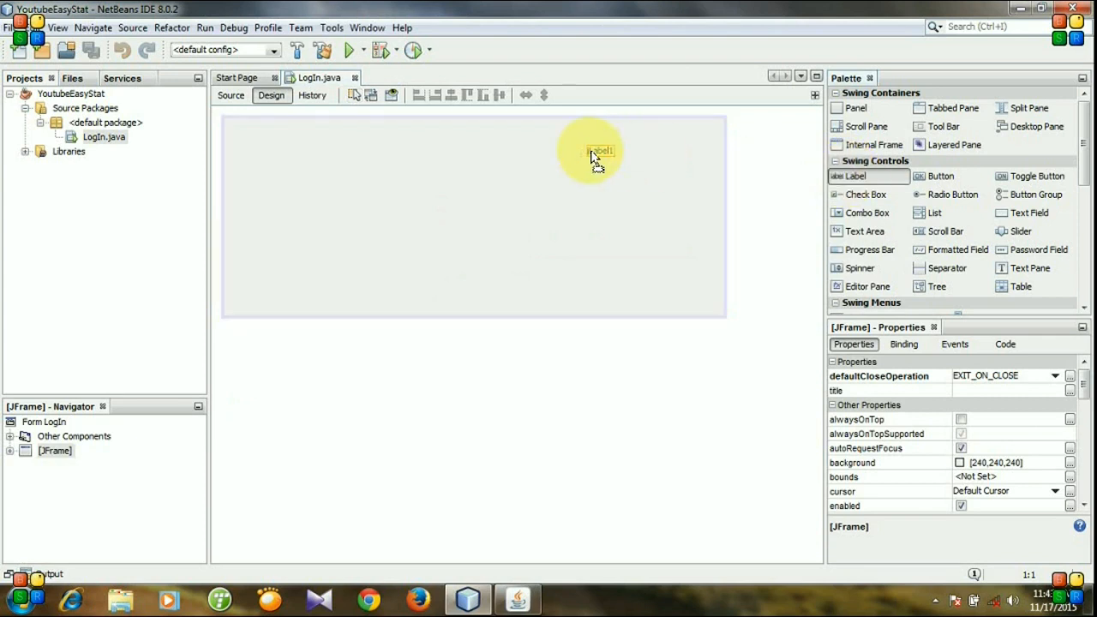
# Step: Drop a label captioned UserName, then place a second label reading Password below it
pyautogui.click(597, 150)
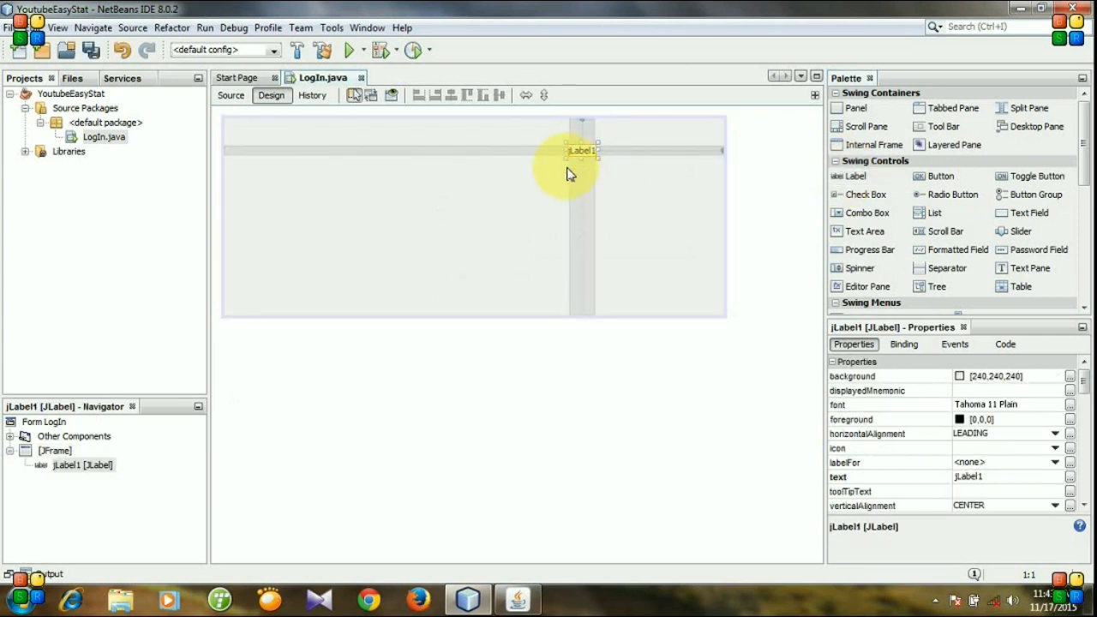
pyautogui.click(583, 151)
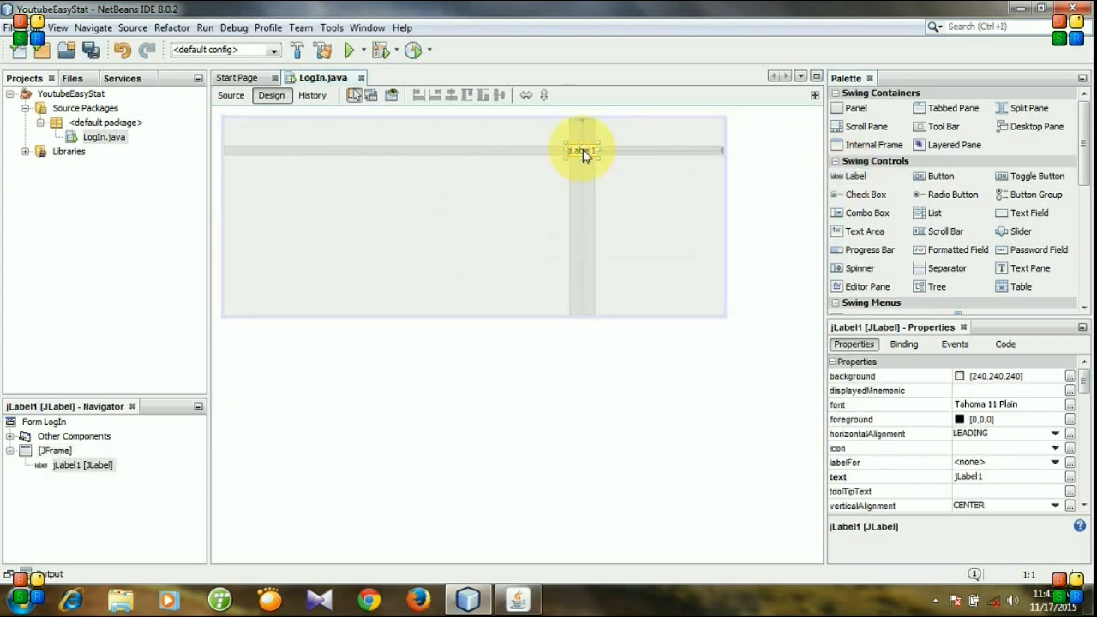
pyautogui.rightClick(582, 153)
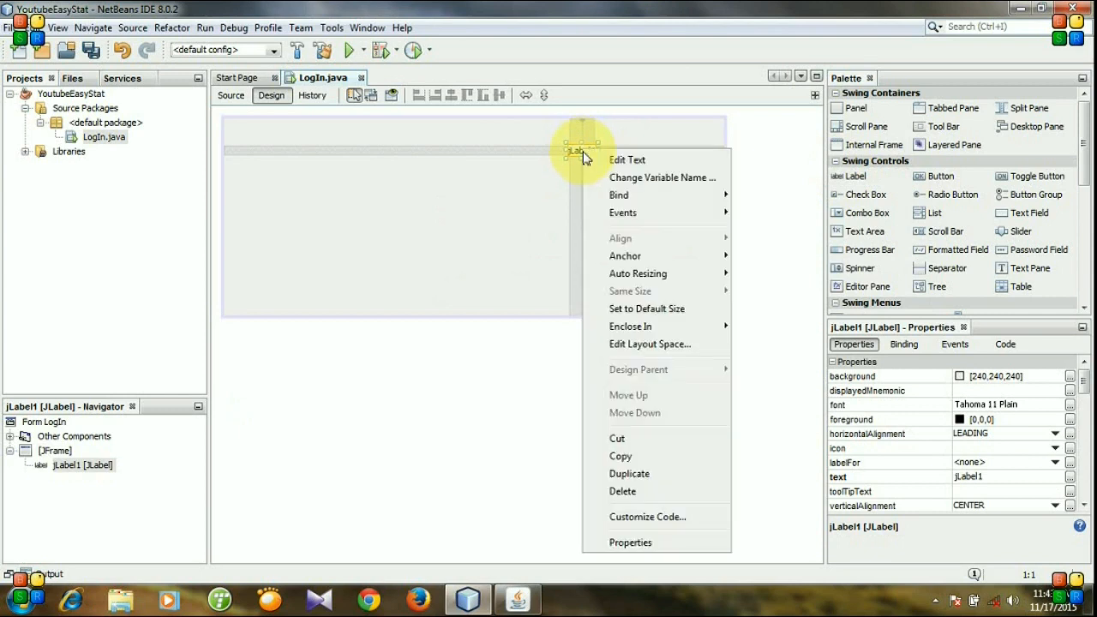
pyautogui.click(626, 159)
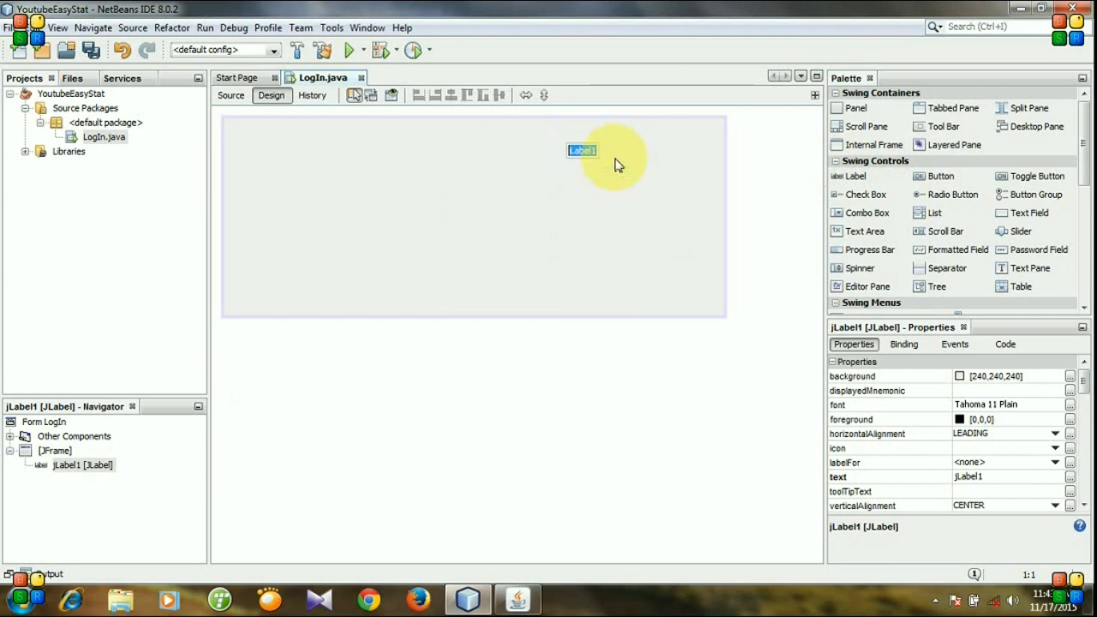
pyautogui.moveTo(615, 163)
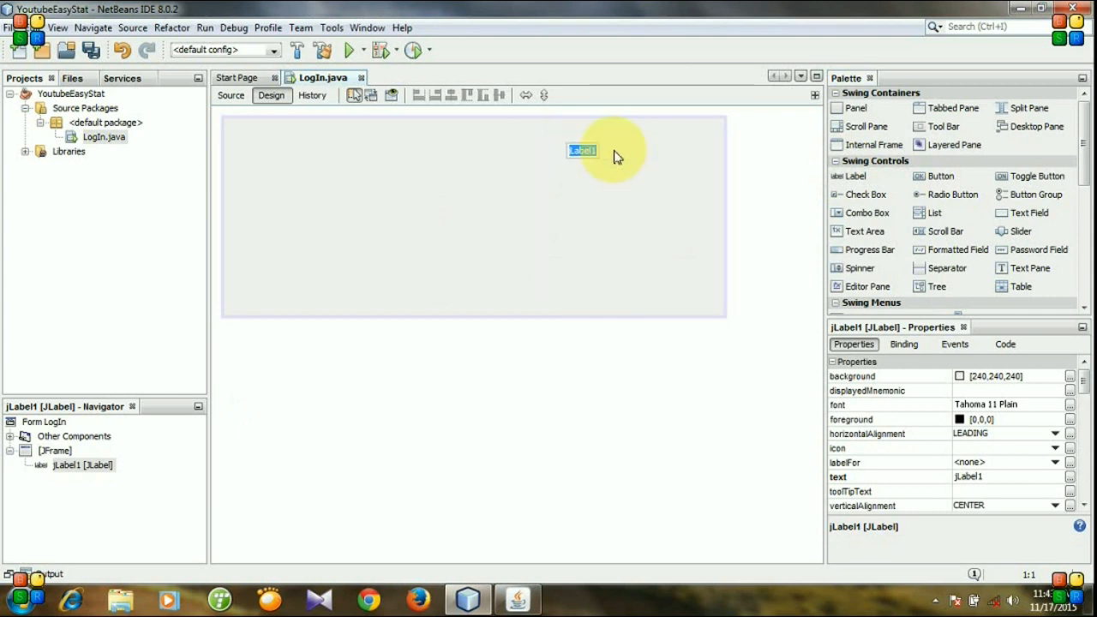
pyautogui.write('User')
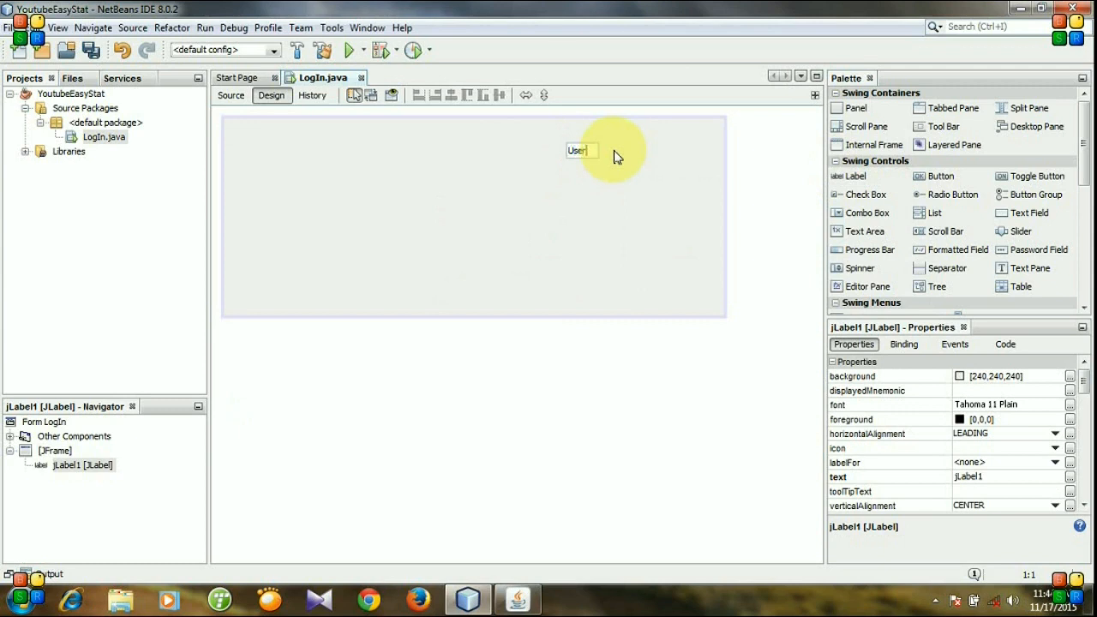
pyautogui.write('Name')
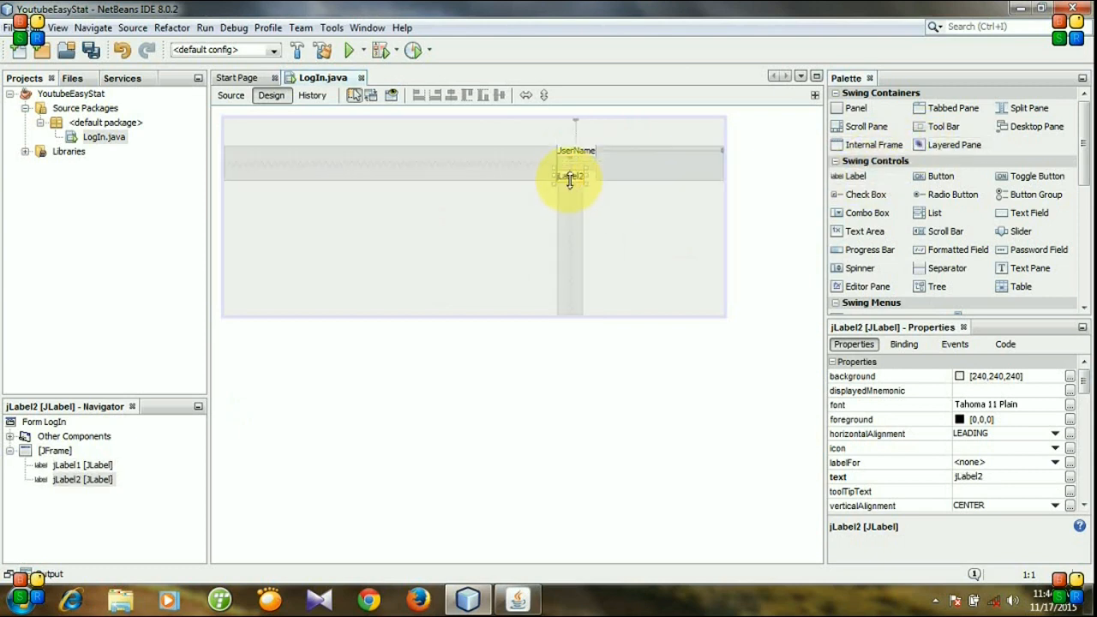
pyautogui.click(571, 177)
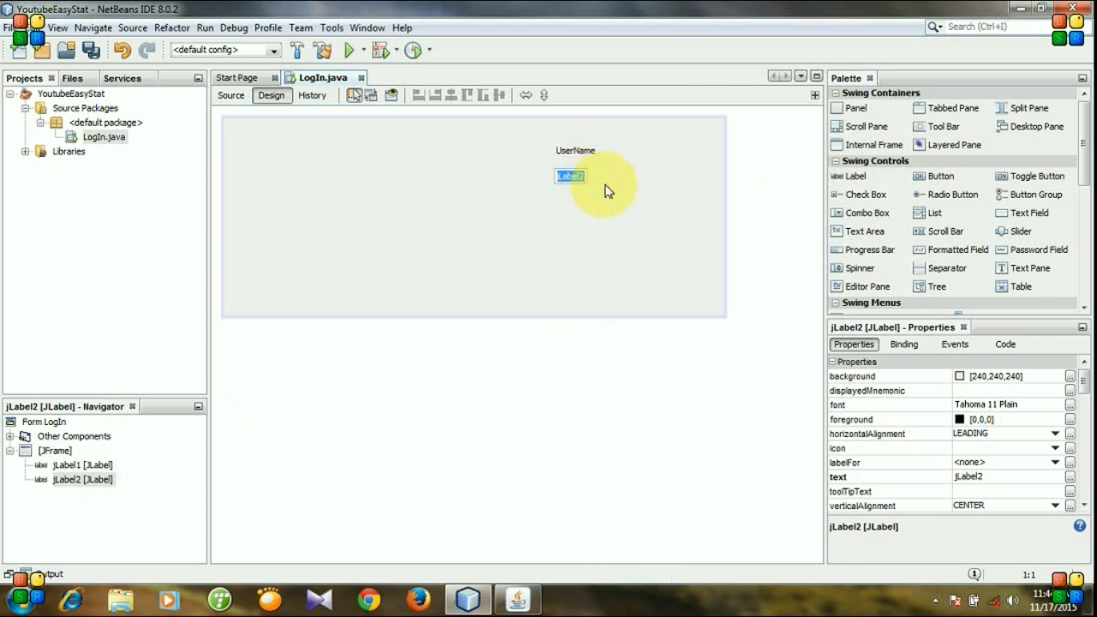
pyautogui.write('Password')
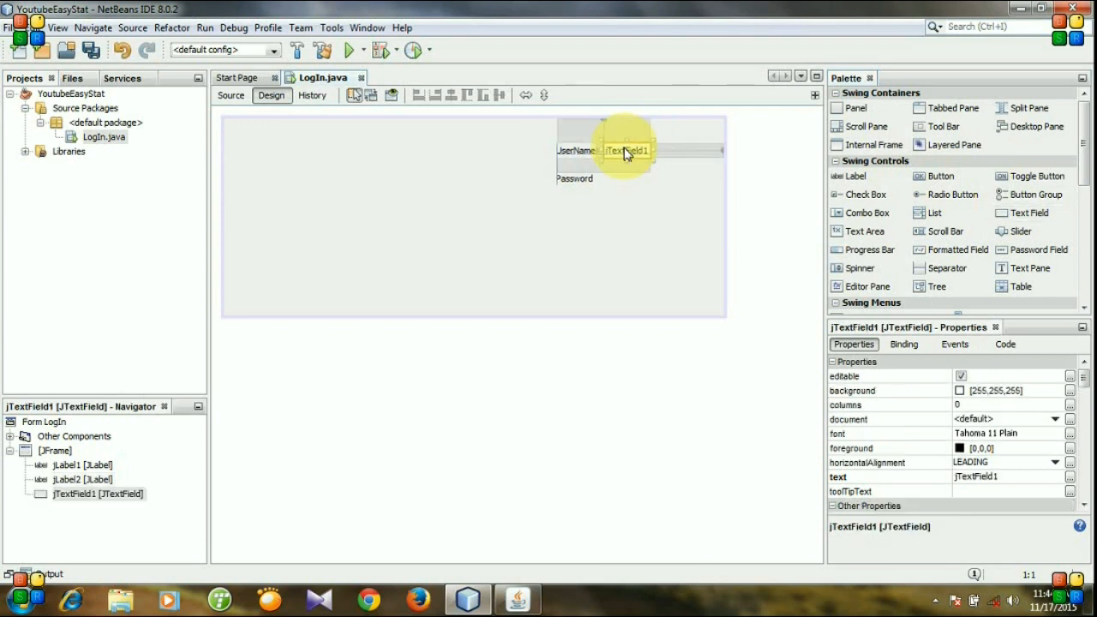
# Step: Widen and clear the UserName text field, then widen the password field to match
pyautogui.moveTo(625, 150); pyautogui.dragTo(717, 150)
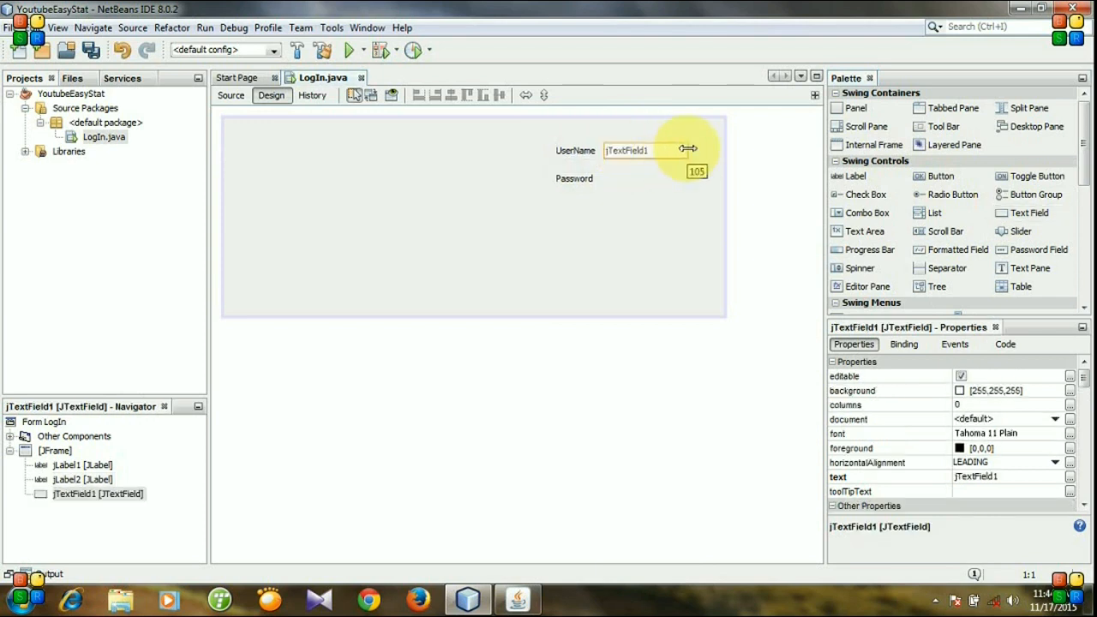
pyautogui.rightClick(634, 150)
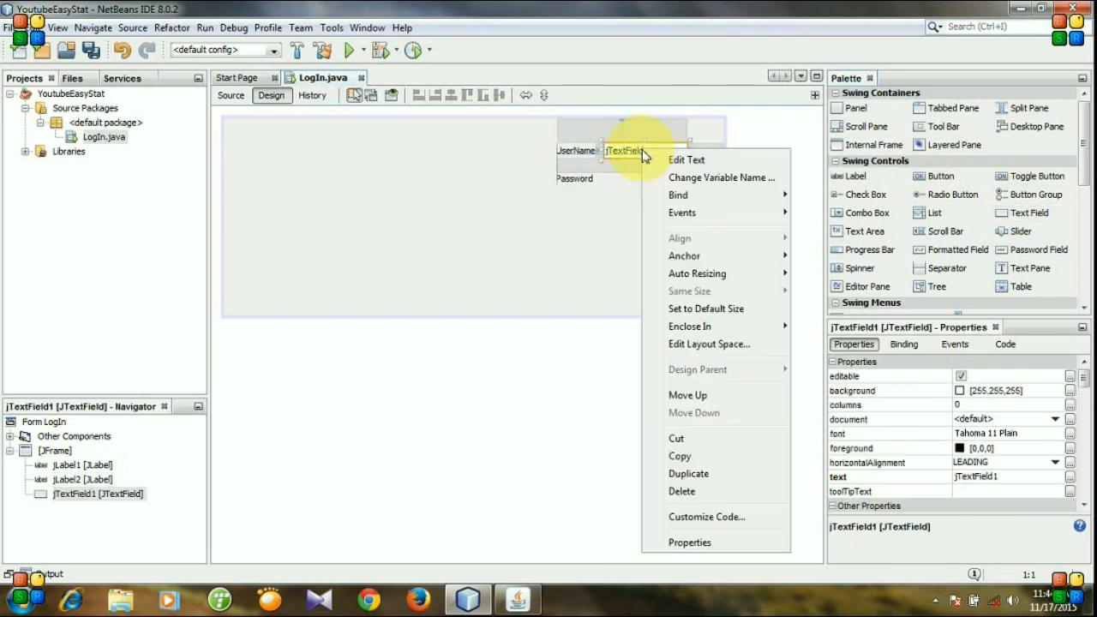
pyautogui.click(612, 197)
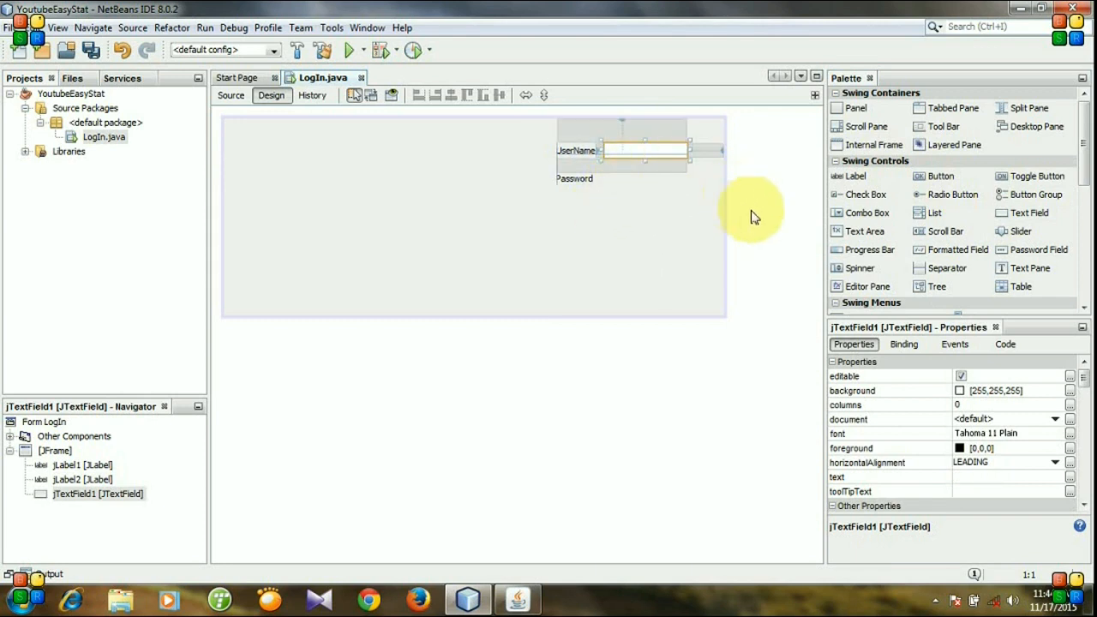
pyautogui.moveTo(945, 231)
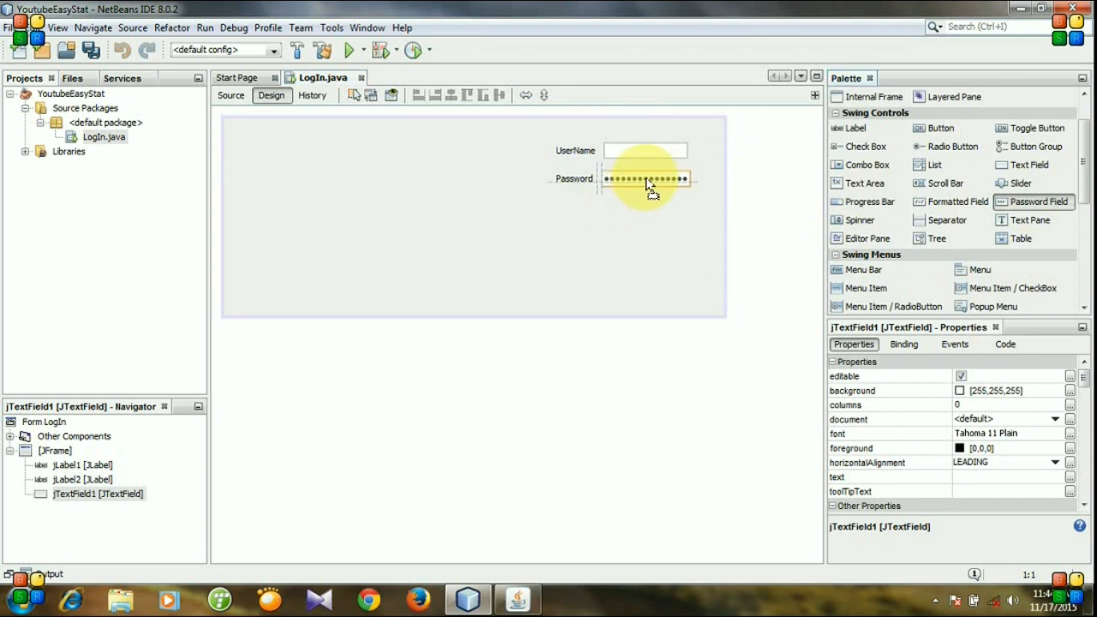
pyautogui.rightClick(645, 179)
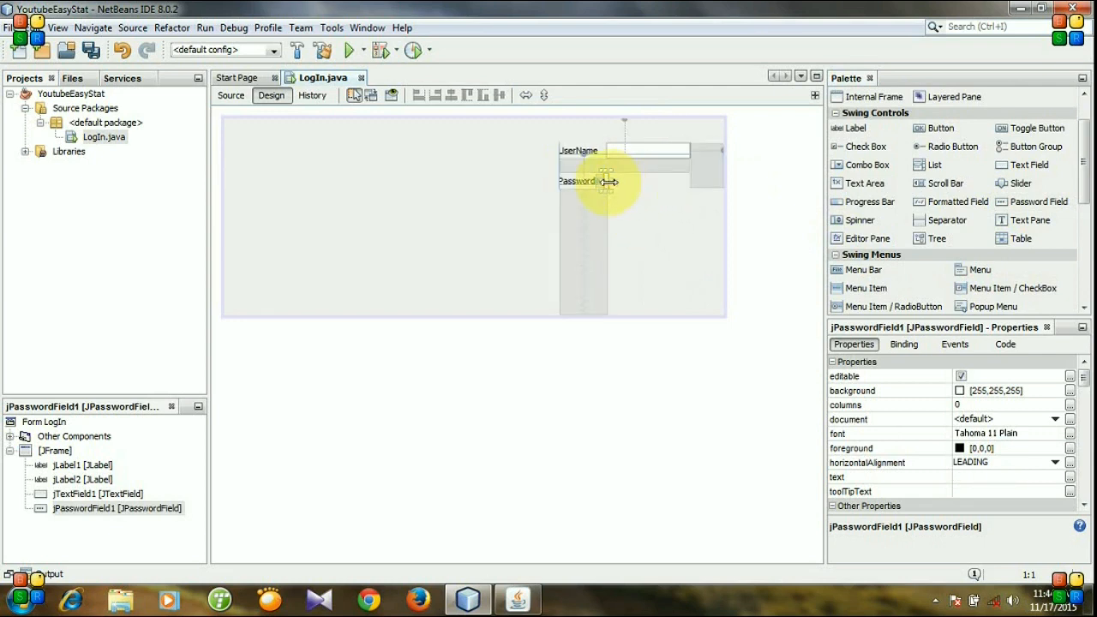
pyautogui.moveTo(604, 181); pyautogui.dragTo(686, 181)
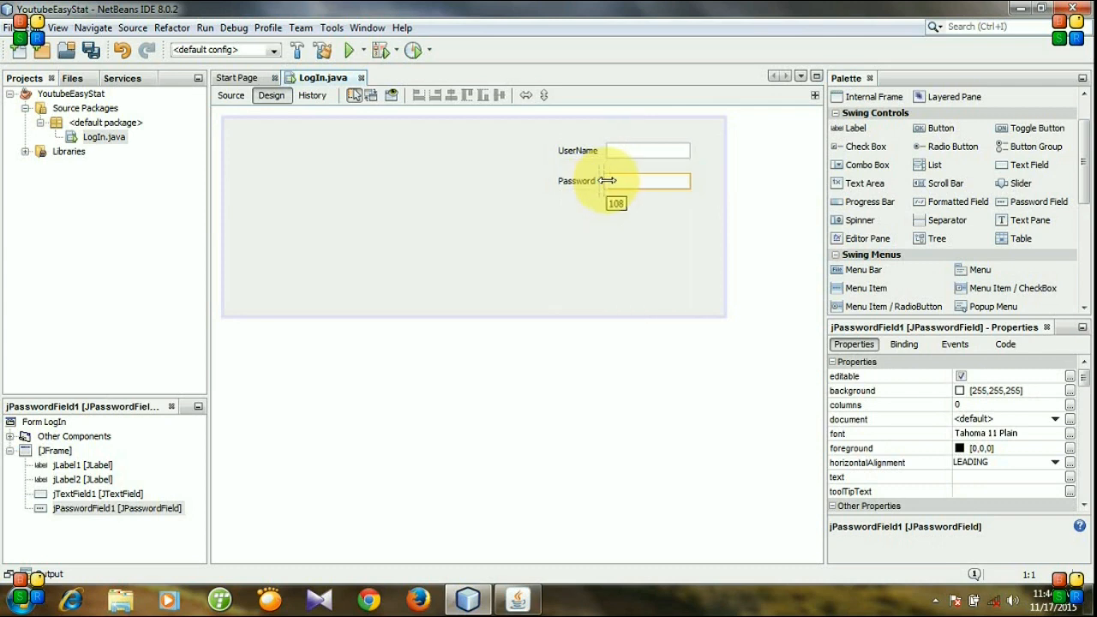
pyautogui.click(647, 150)
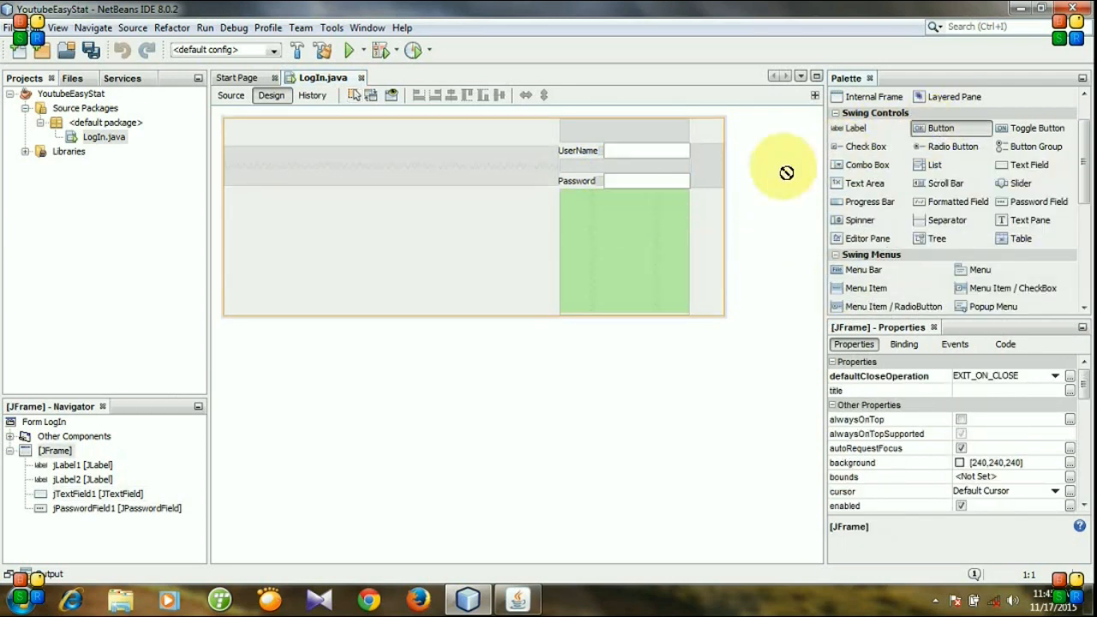
# Step: Add a button below the password field captioned Enter
pyautogui.click(632, 212)
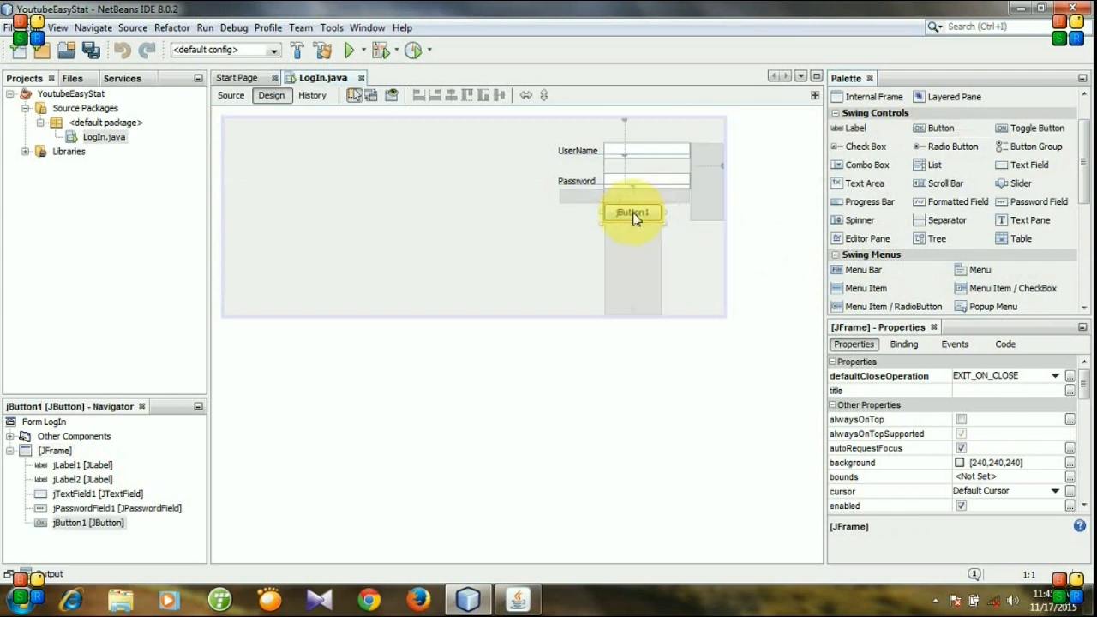
pyautogui.click(633, 212)
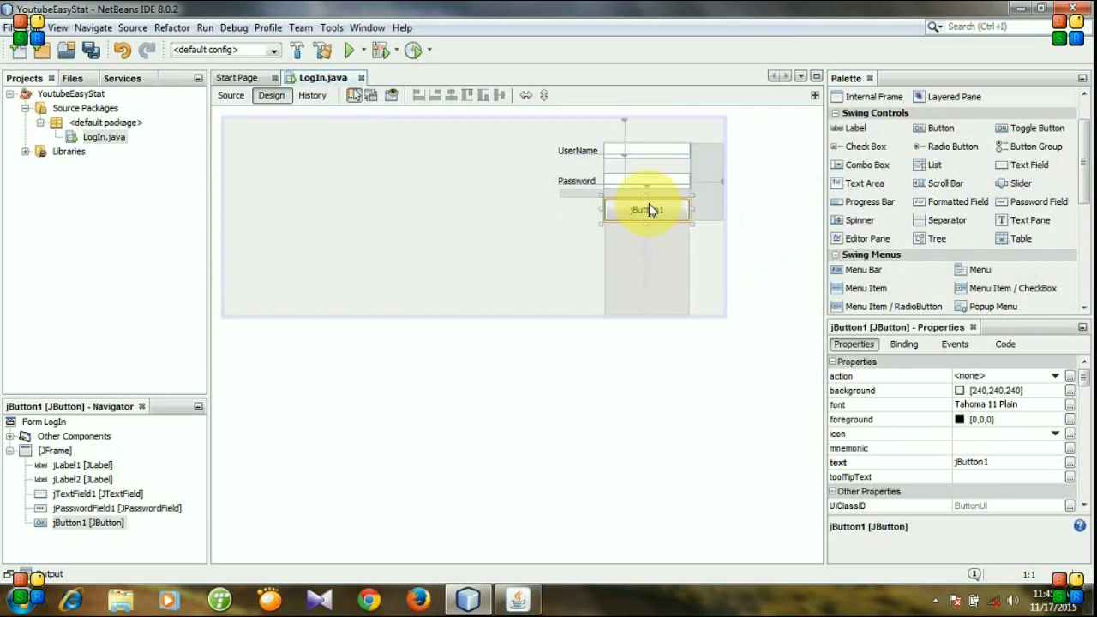
pyautogui.doubleClick(647, 210)
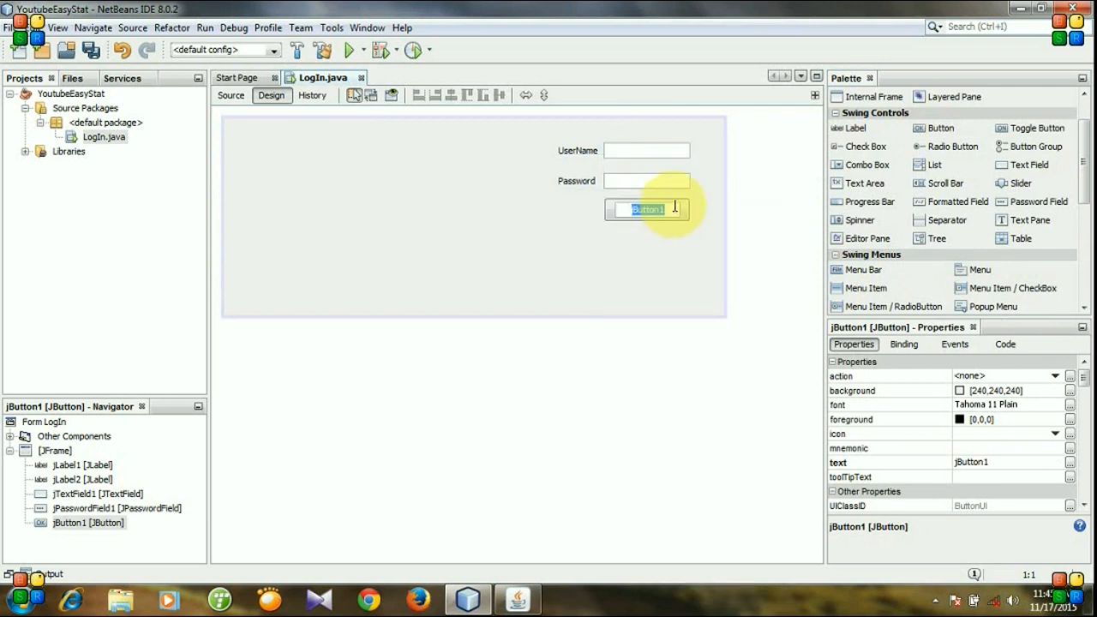
pyautogui.write('Enter')
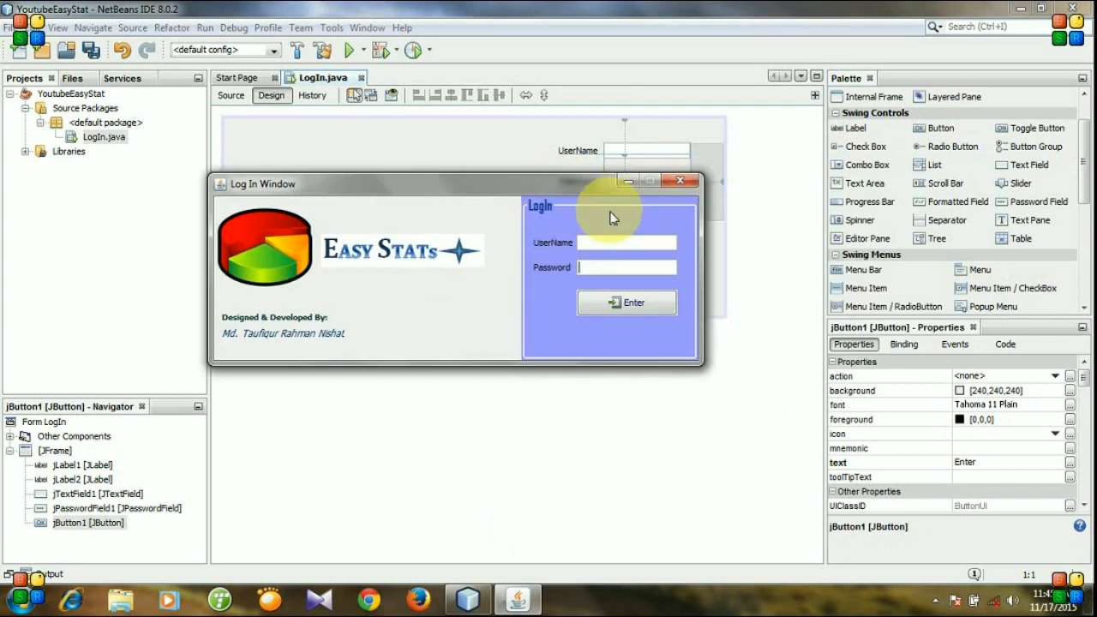
pyautogui.moveTo(677, 237)
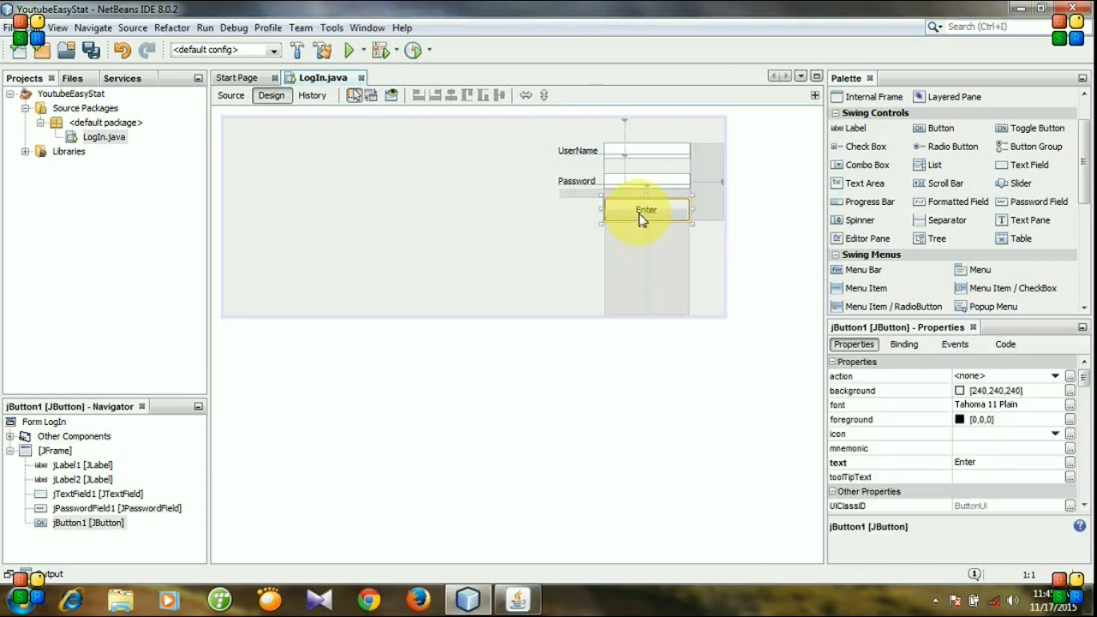
# Step: Enclose the selected labels, fields and button in a new panel
pyautogui.click(647, 150)
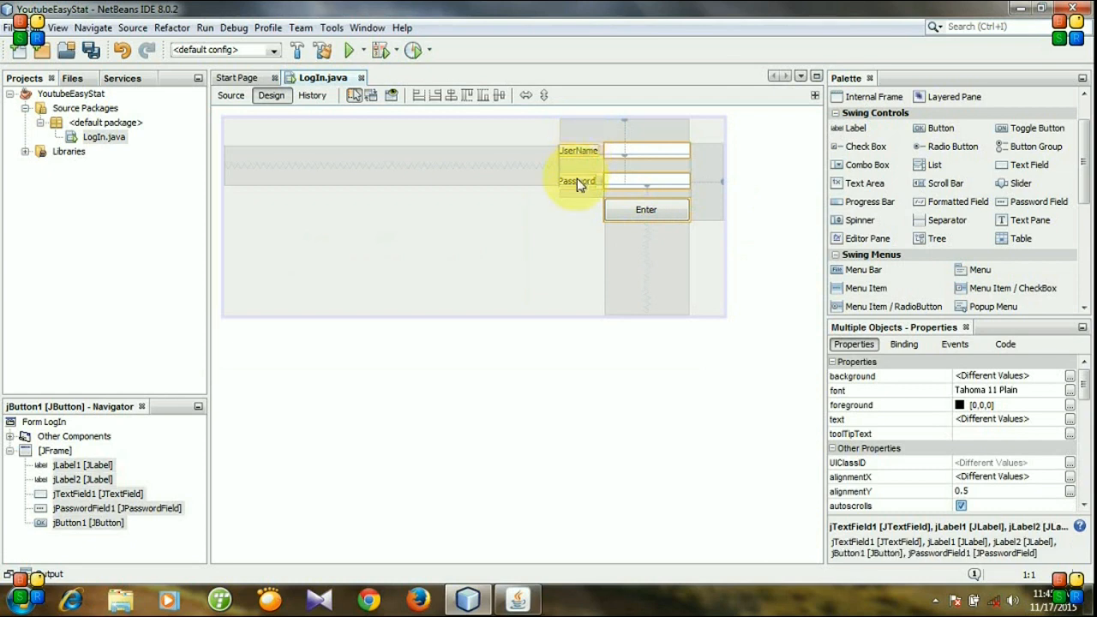
pyautogui.rightClick(579, 180)
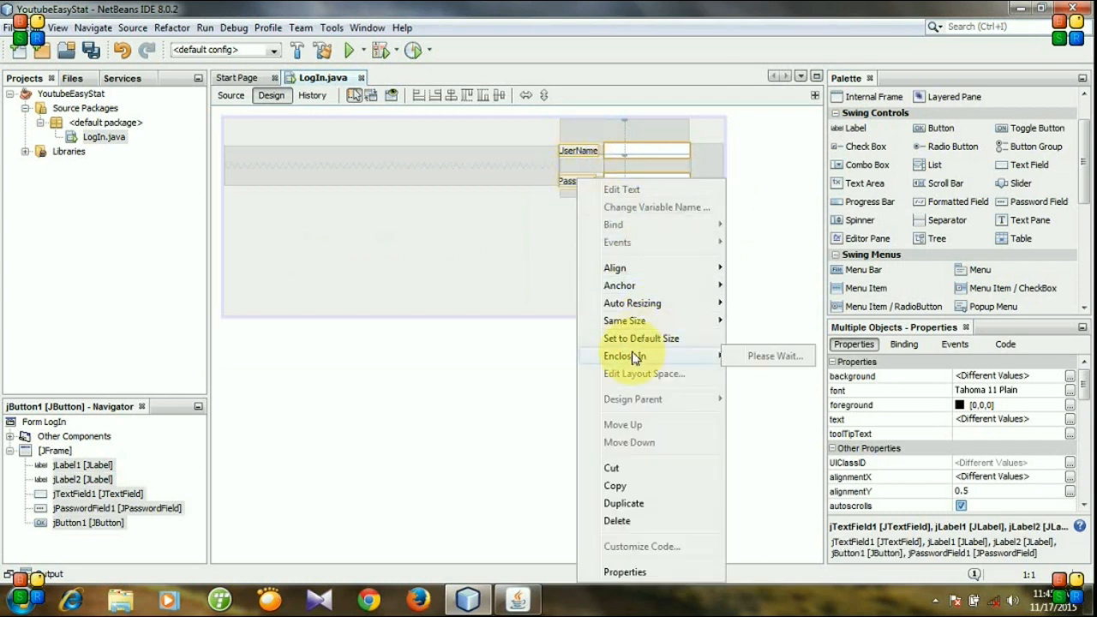
pyautogui.moveTo(624, 356)
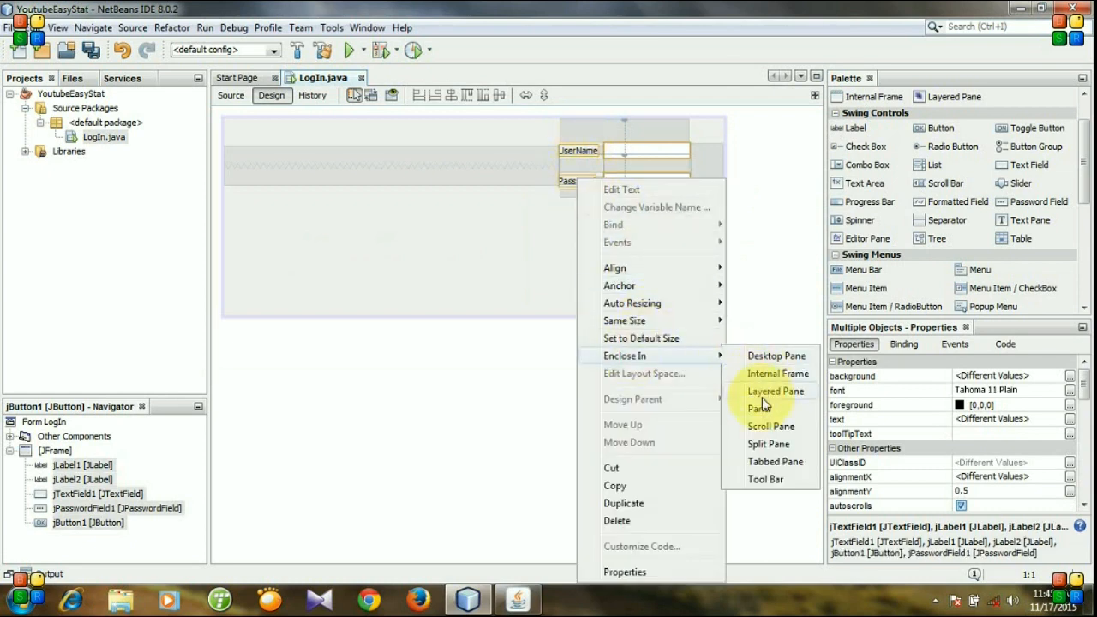
pyautogui.click(758, 408)
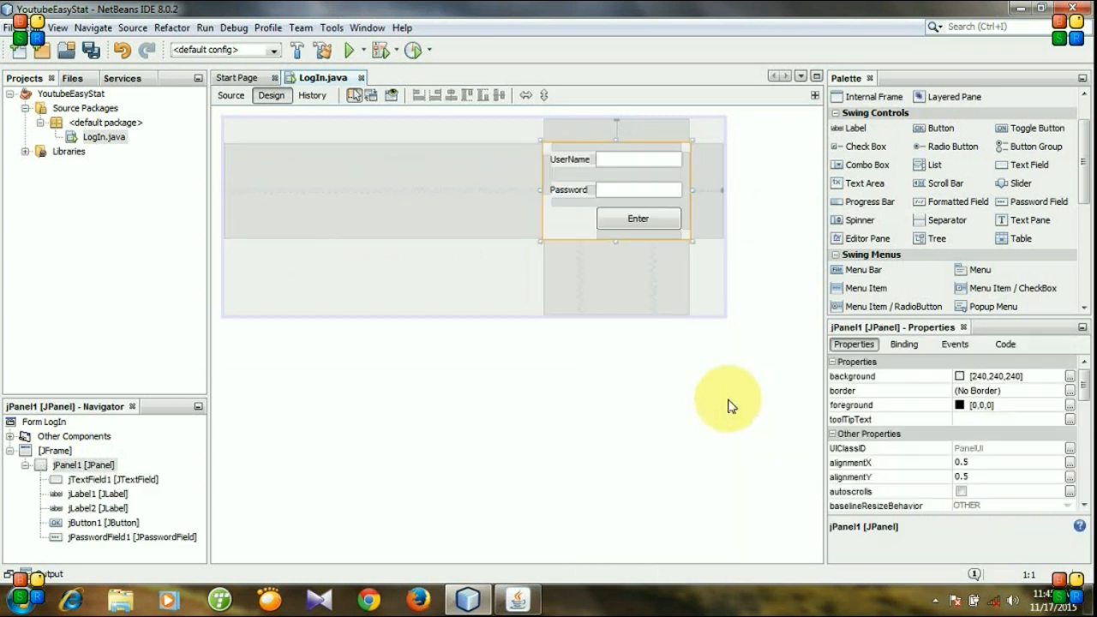
pyautogui.moveTo(614, 243)
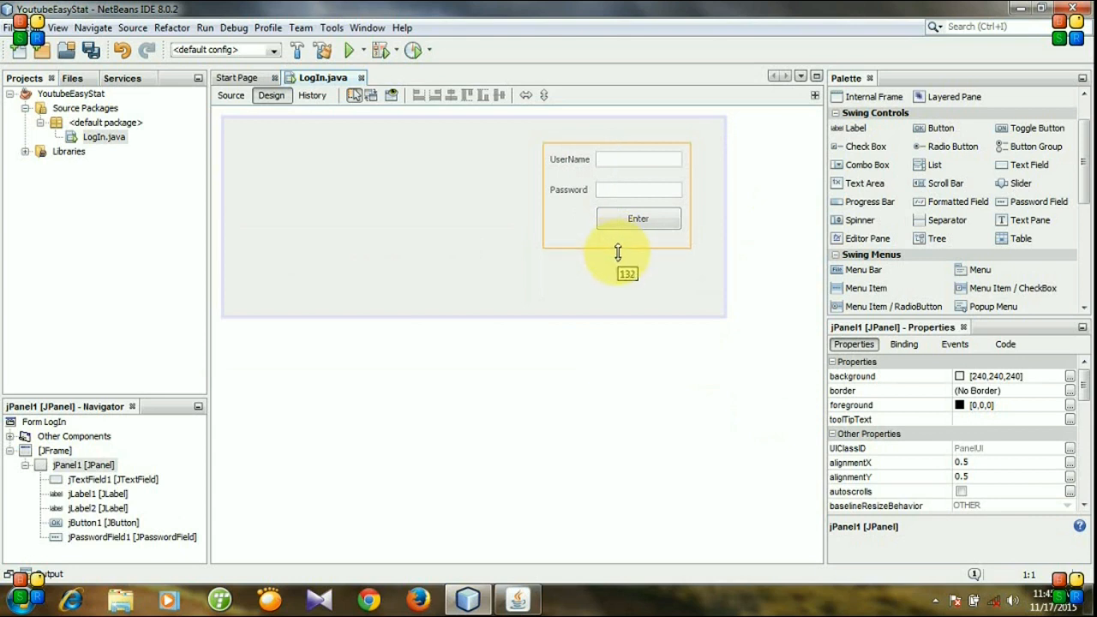
# Step: Stretch the login panel taller and leftward, widen both fields, and run the project
pyautogui.moveTo(617, 257); pyautogui.dragTo(619, 283)
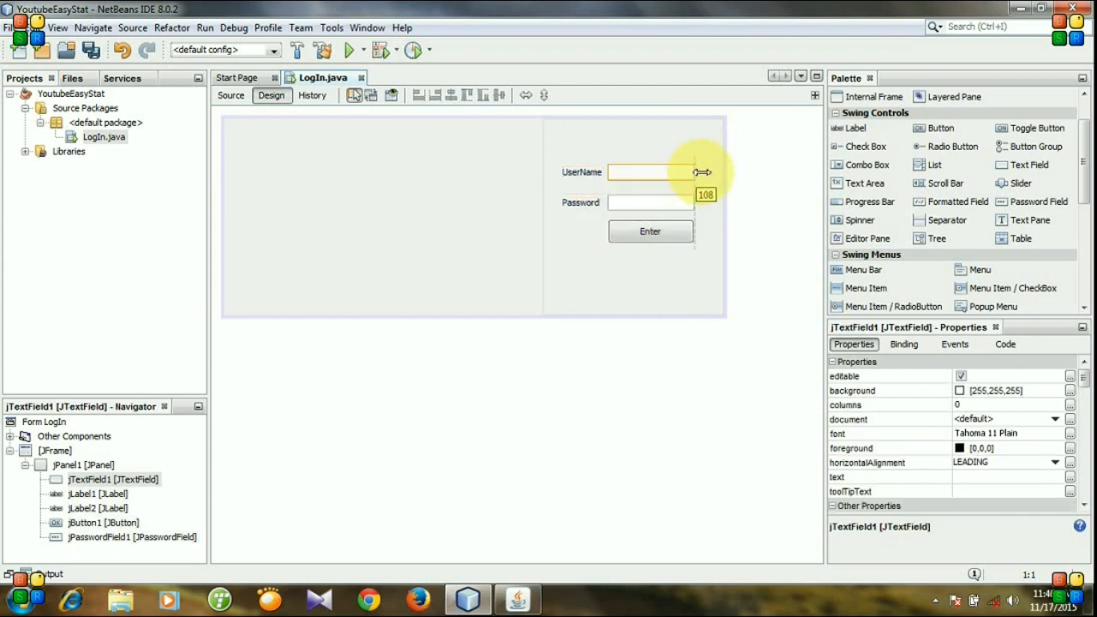
pyautogui.click(651, 203)
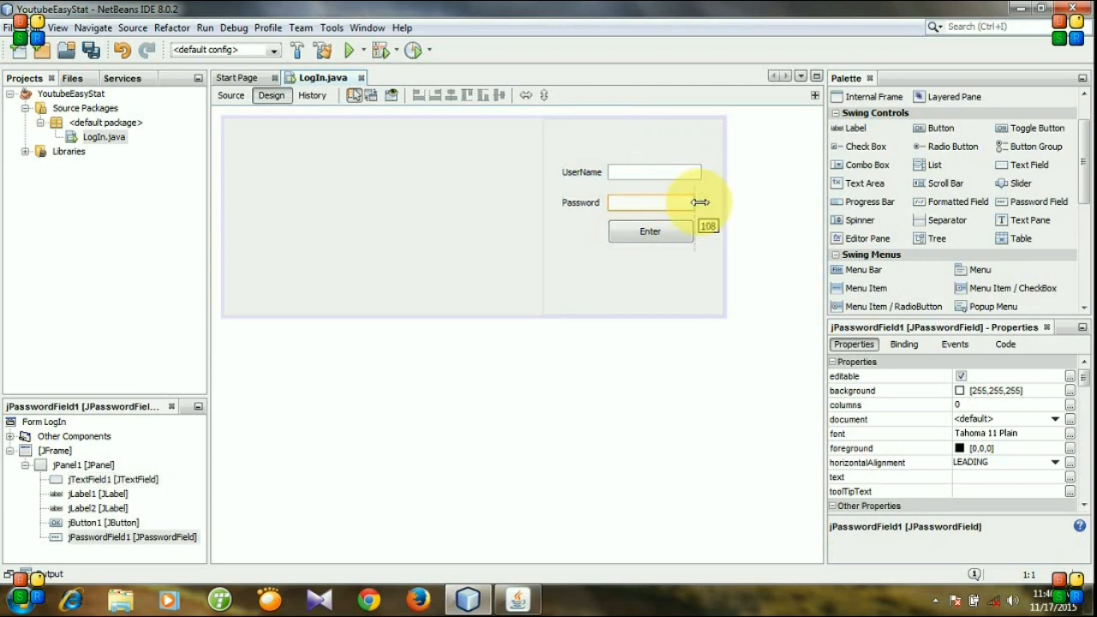
pyautogui.click(650, 230)
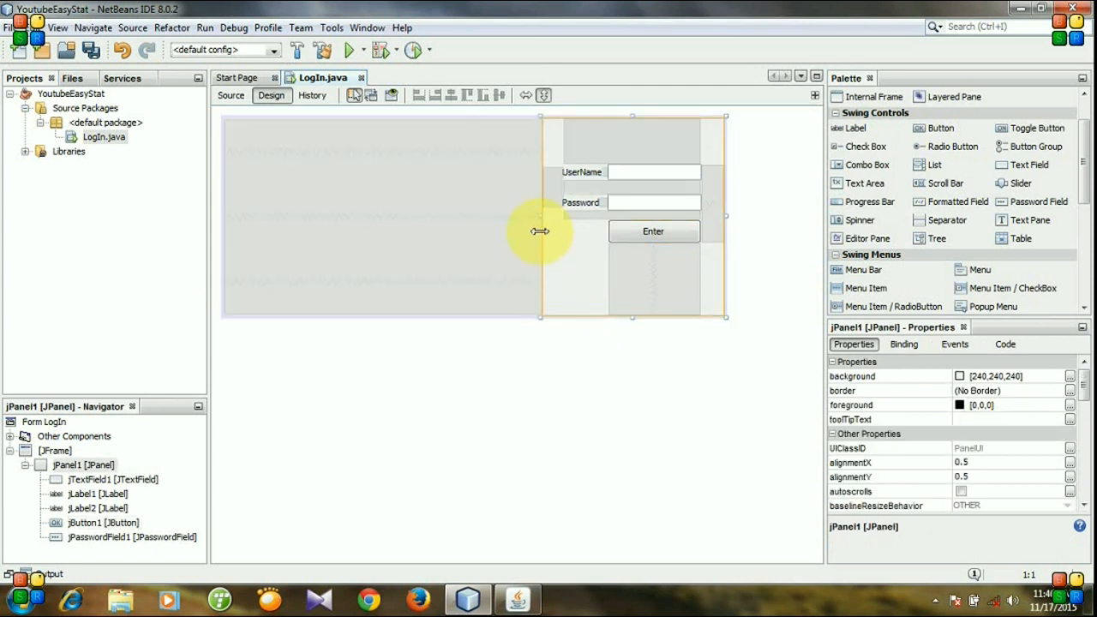
pyautogui.moveTo(540, 229); pyautogui.dragTo(532, 230)
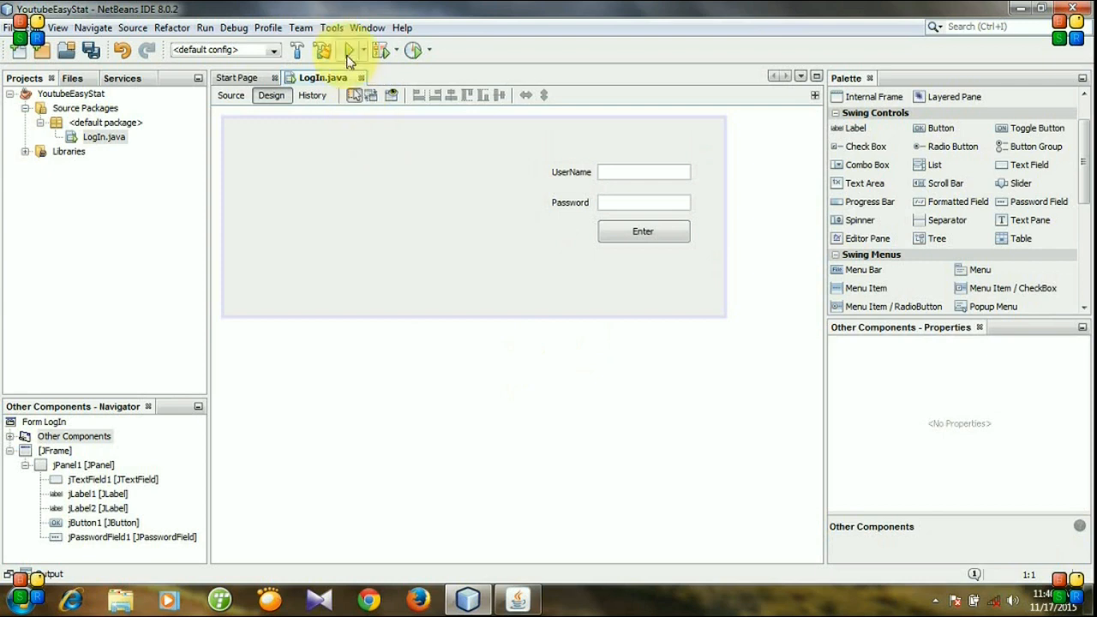
pyautogui.click(350, 49)
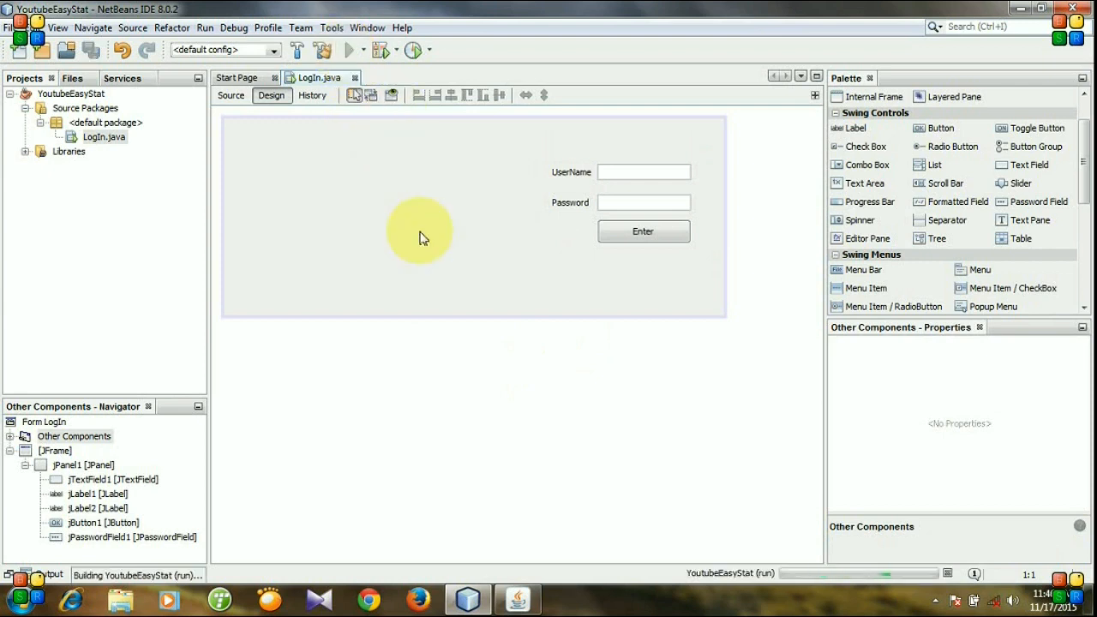
pyautogui.click(349, 49)
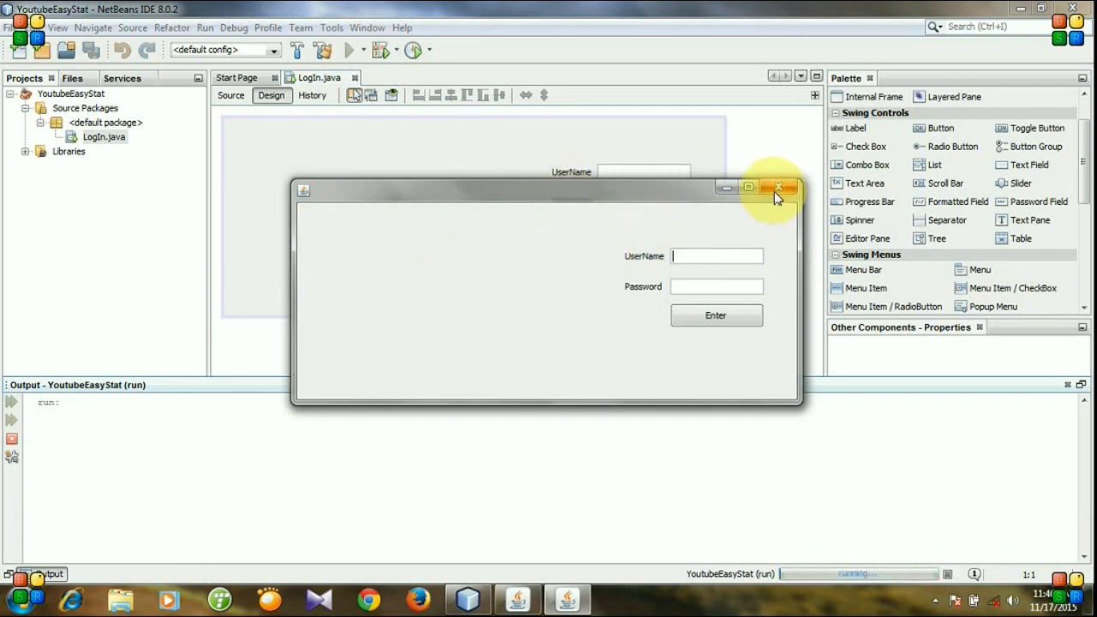
pyautogui.click(778, 188)
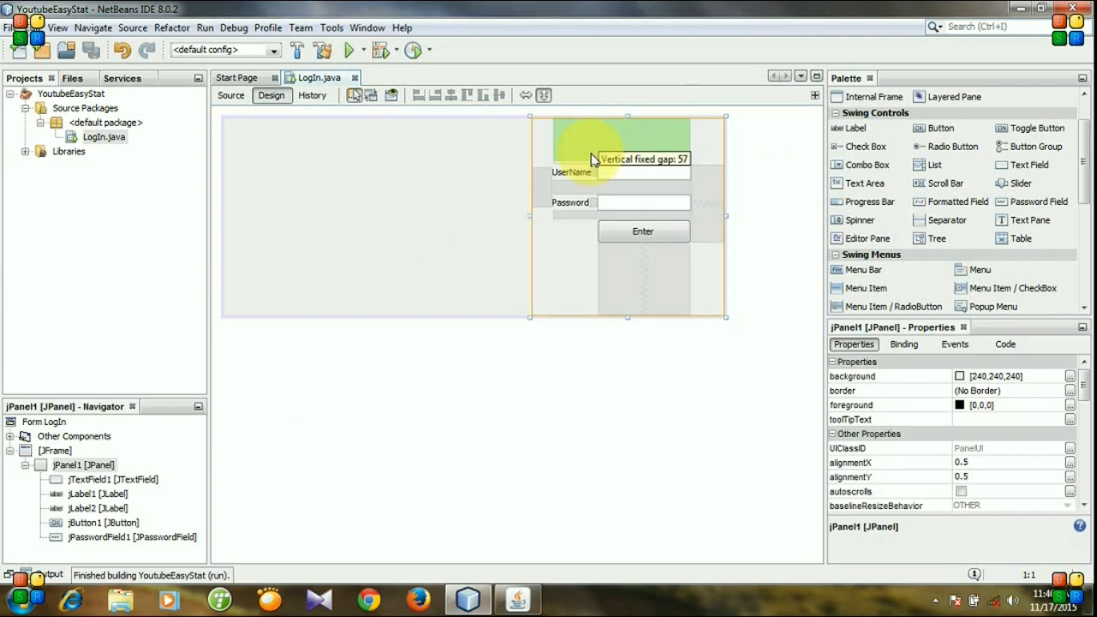
# Step: Set the login panel's background to light blue (153,153,255) in its property sheet
pyautogui.rightClick(595, 137)
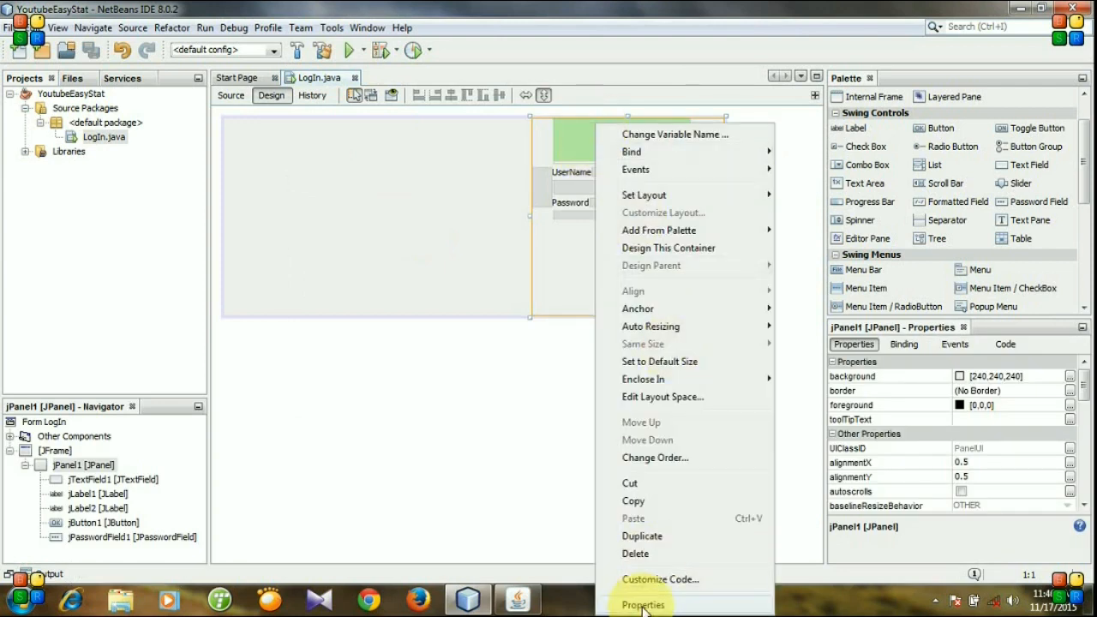
pyautogui.click(642, 604)
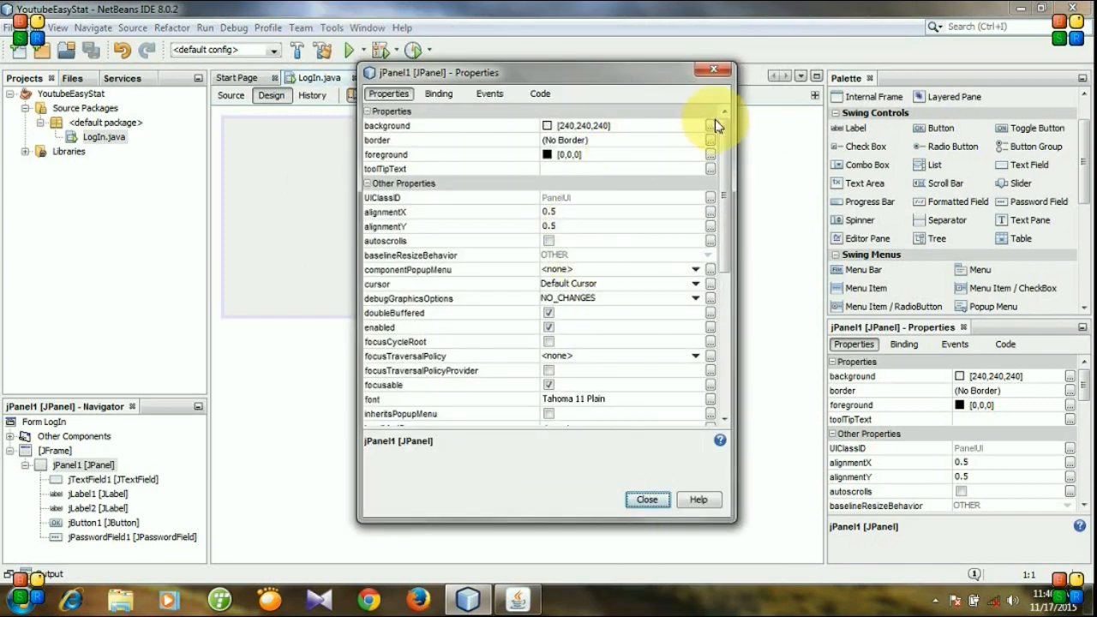
pyautogui.click(709, 125)
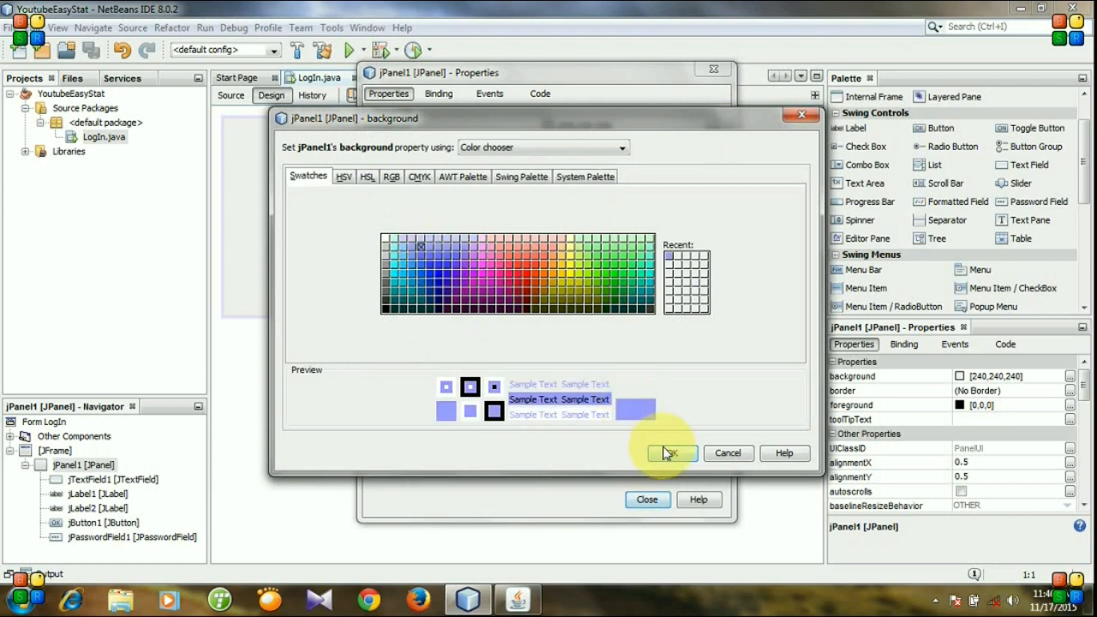
pyautogui.click(669, 452)
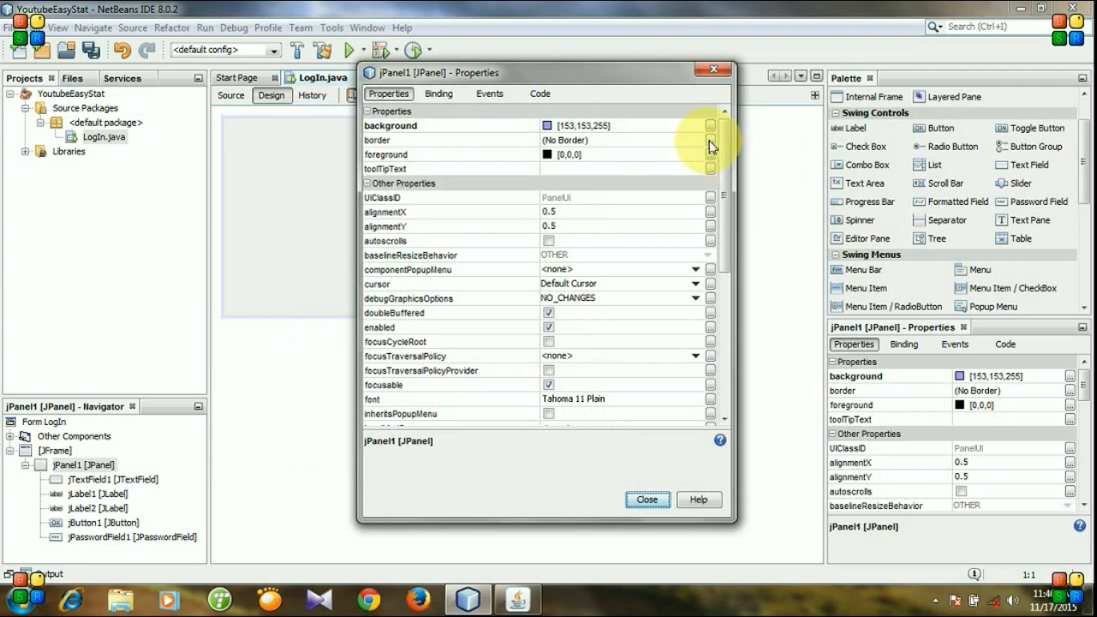
# Step: Apply a Titled Border to the panel with the title LogIn
pyautogui.click(709, 140)
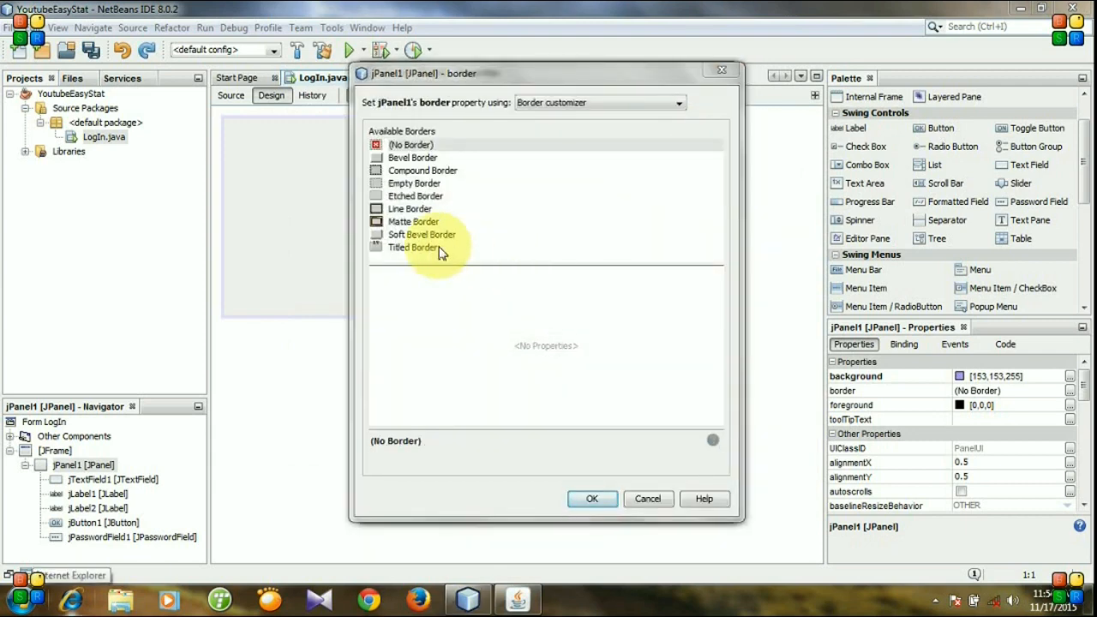
pyautogui.click(413, 247)
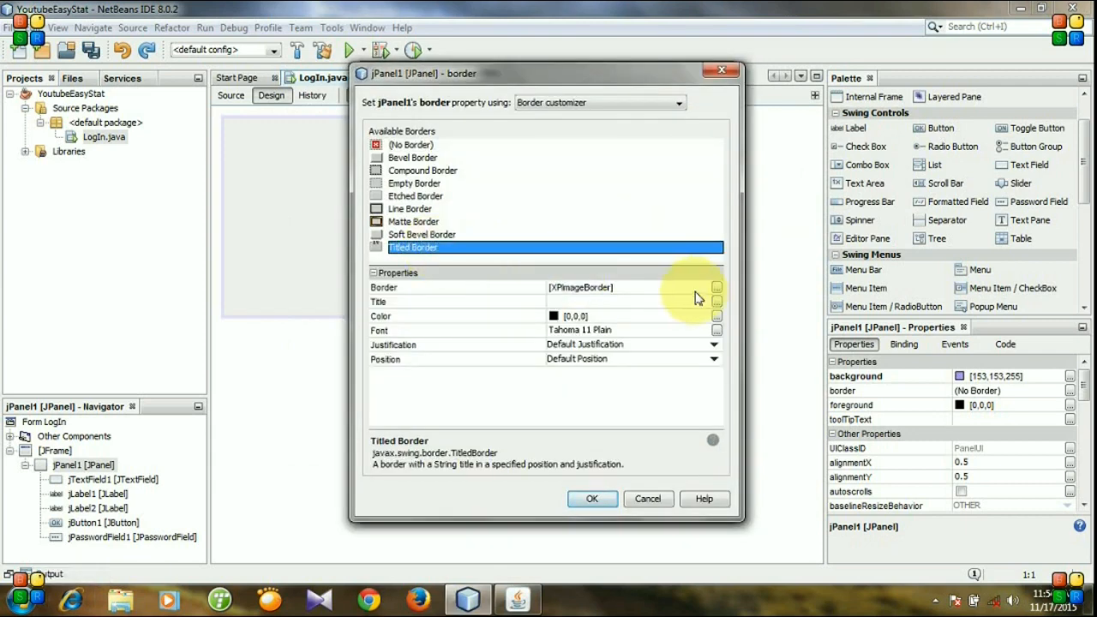
pyautogui.click(625, 301)
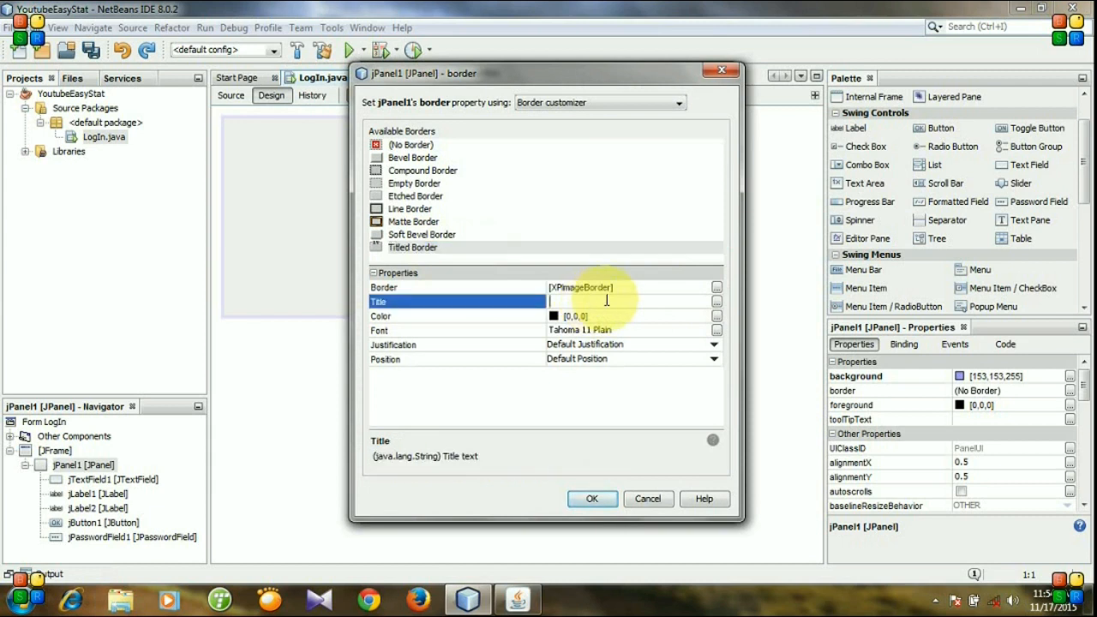
pyautogui.write('Login')
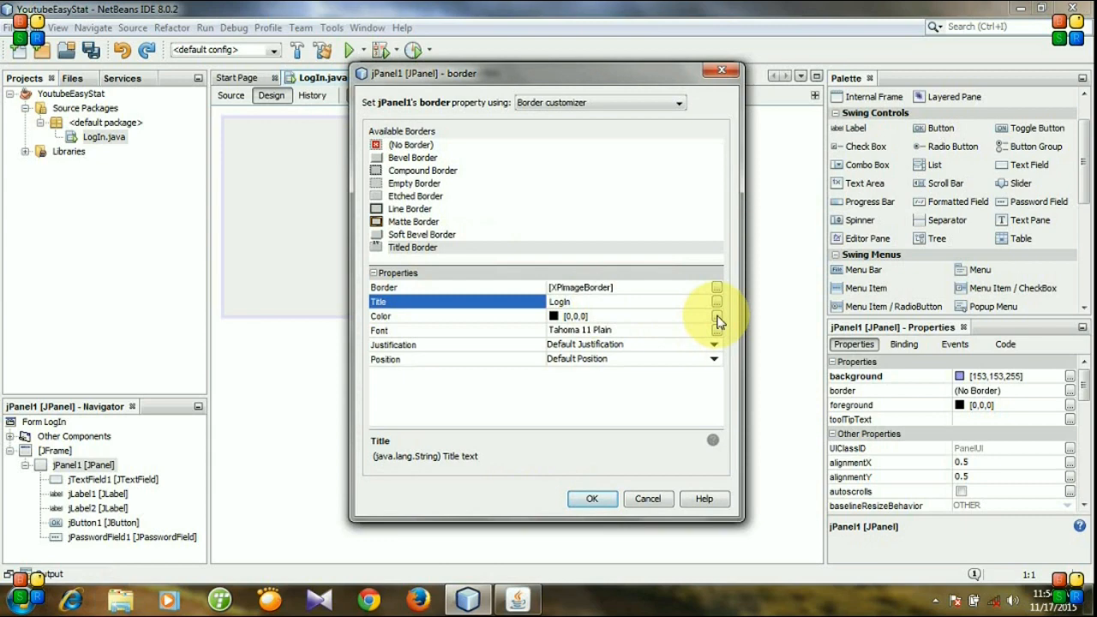
# Step: Make the border title dark blue (0,0,102) in a bold size 14 font
pyautogui.click(716, 317)
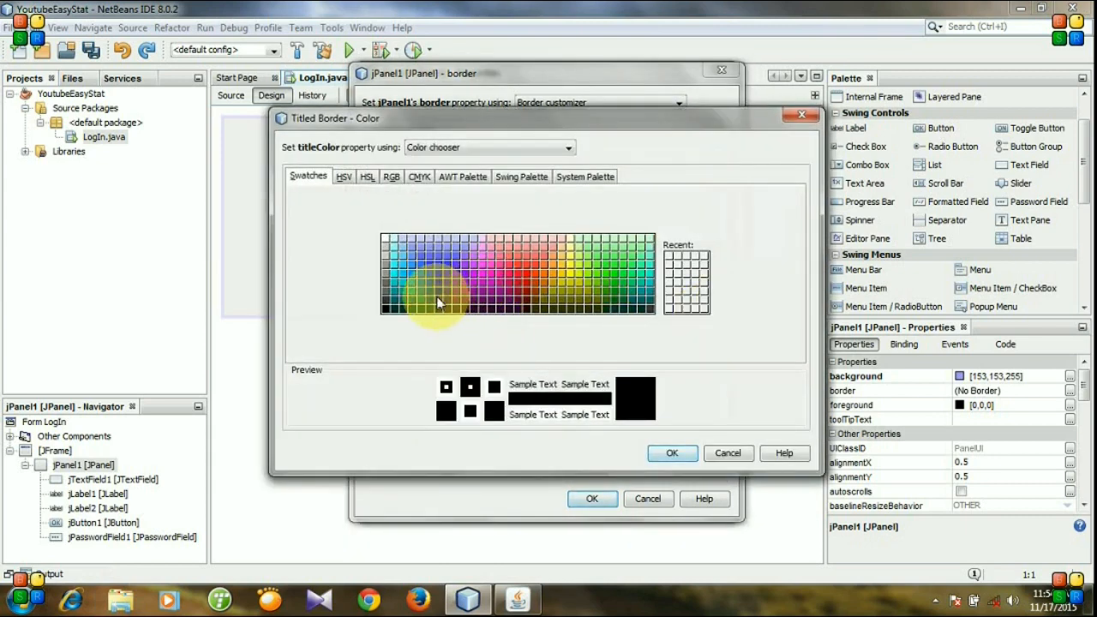
pyautogui.click(671, 452)
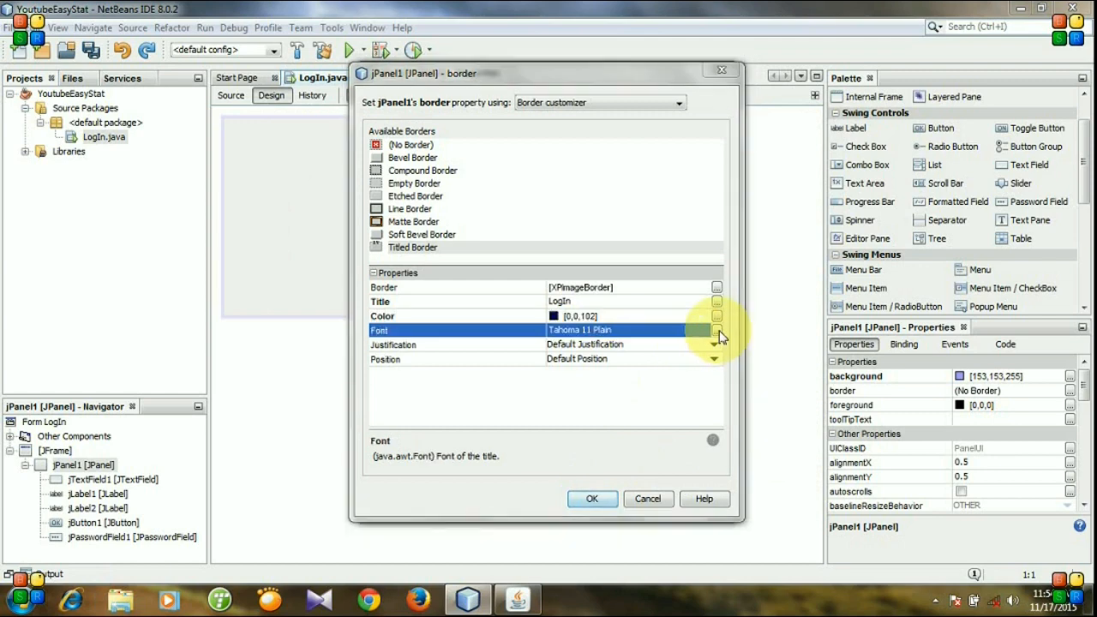
pyautogui.click(716, 330)
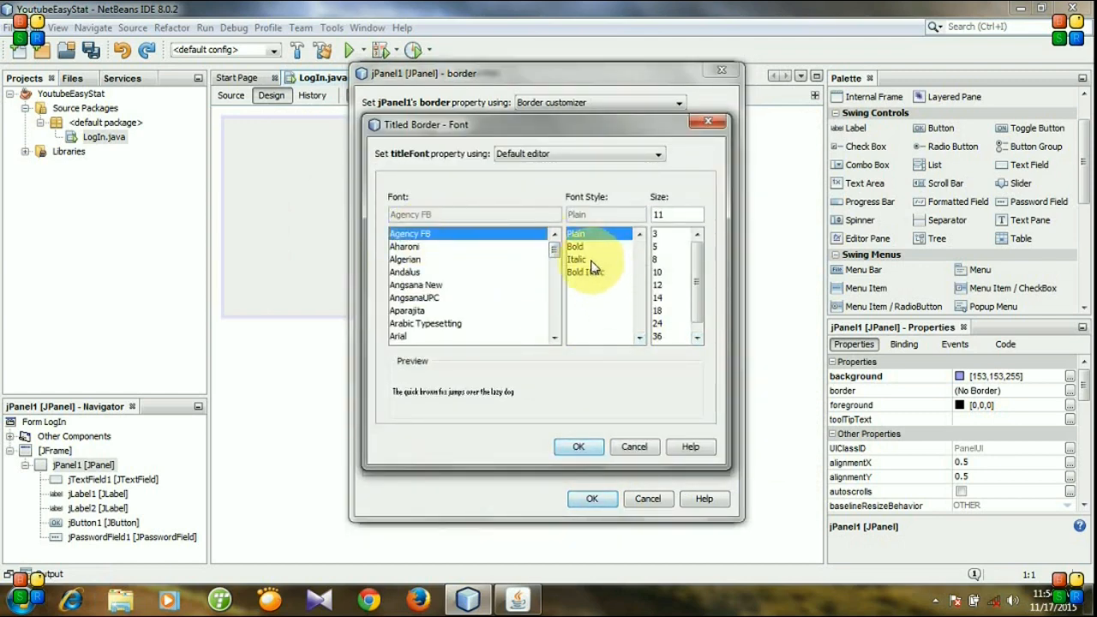
pyautogui.click(575, 247)
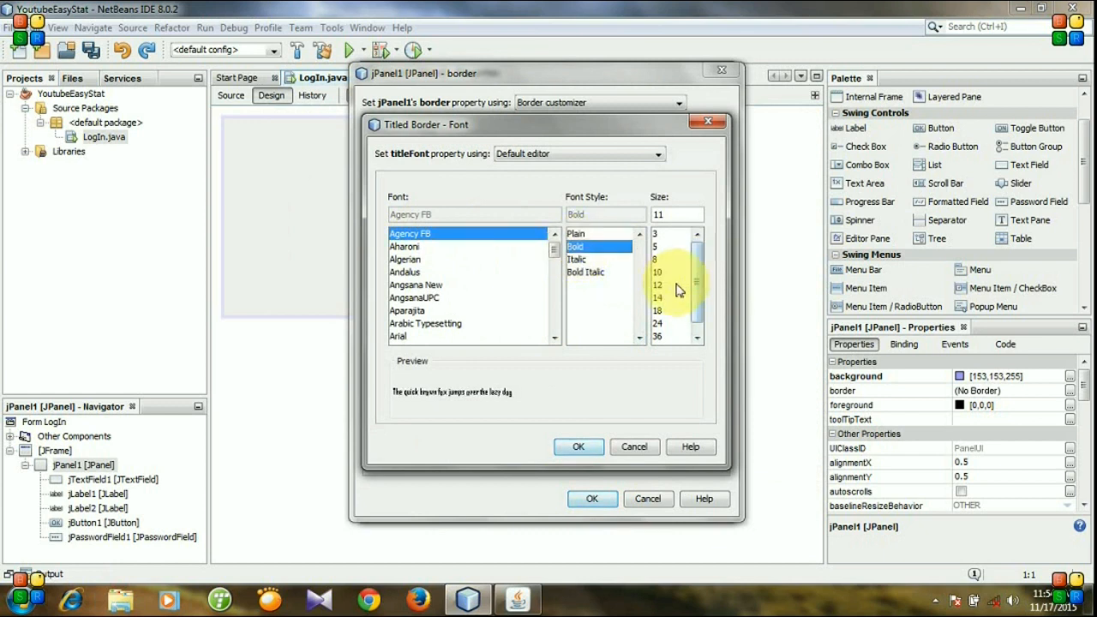
pyautogui.moveTo(664, 307)
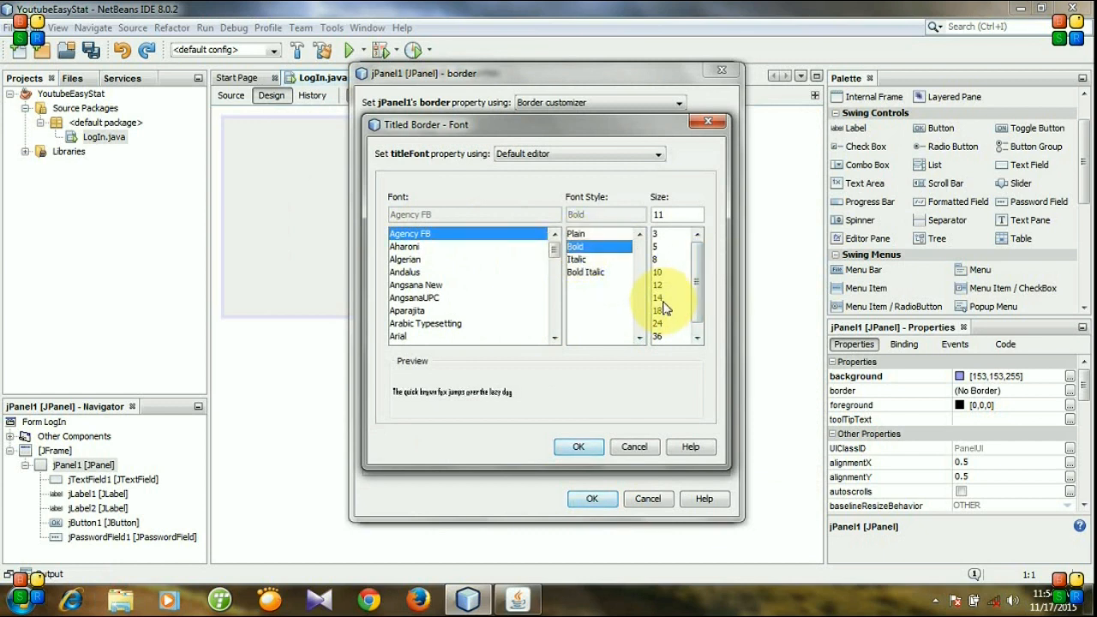
pyautogui.click(658, 298)
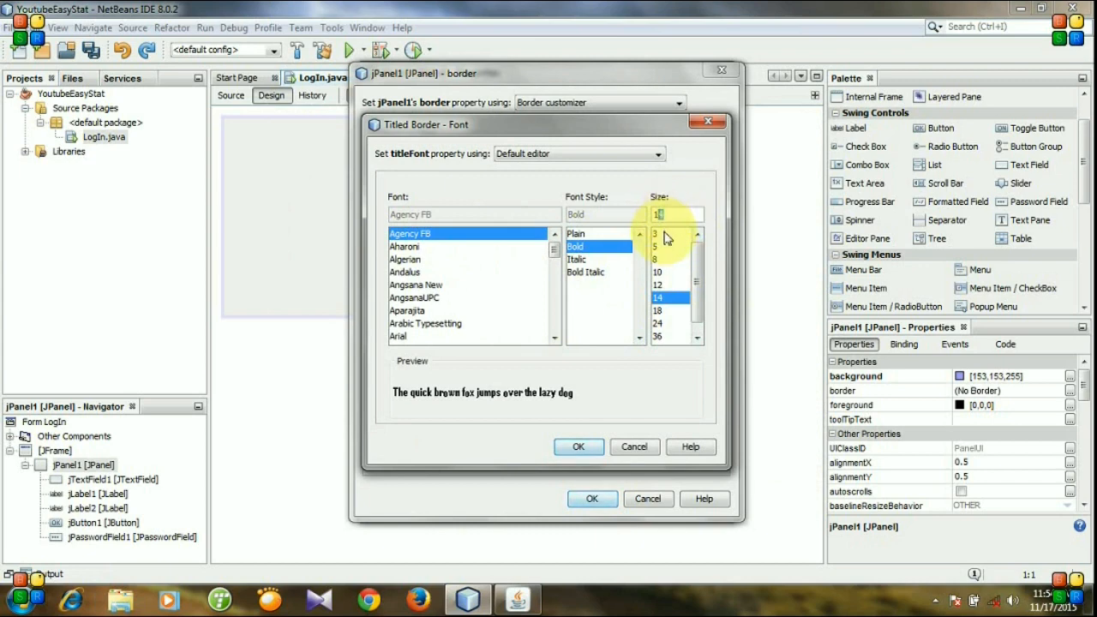
pyautogui.click(578, 446)
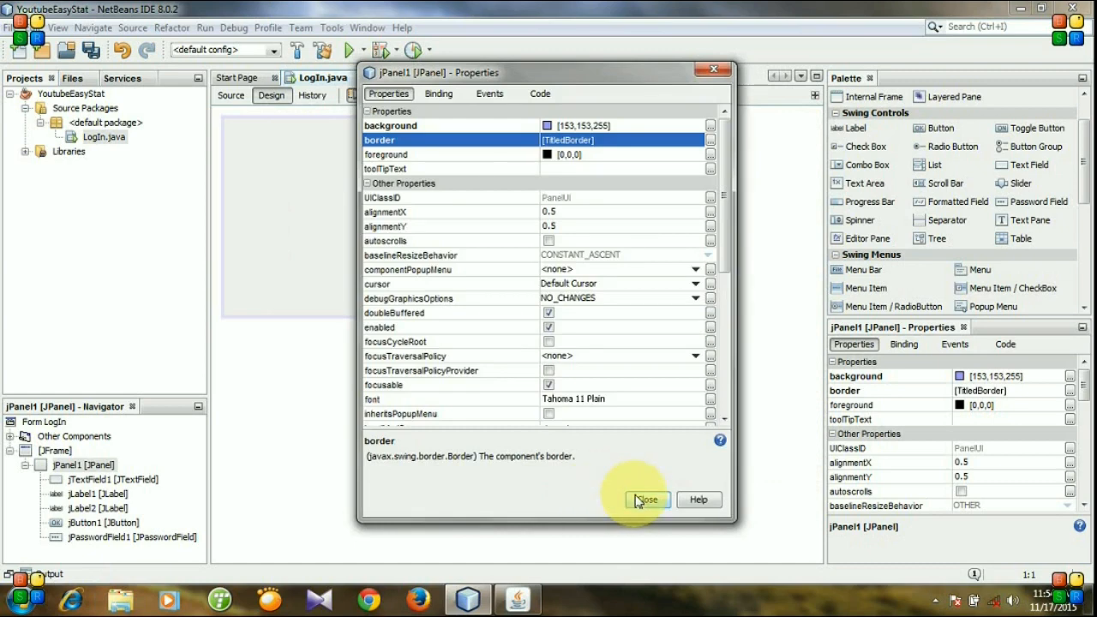
# Step: Close the property sheet and run the project to preview the styled login window
pyautogui.click(646, 499)
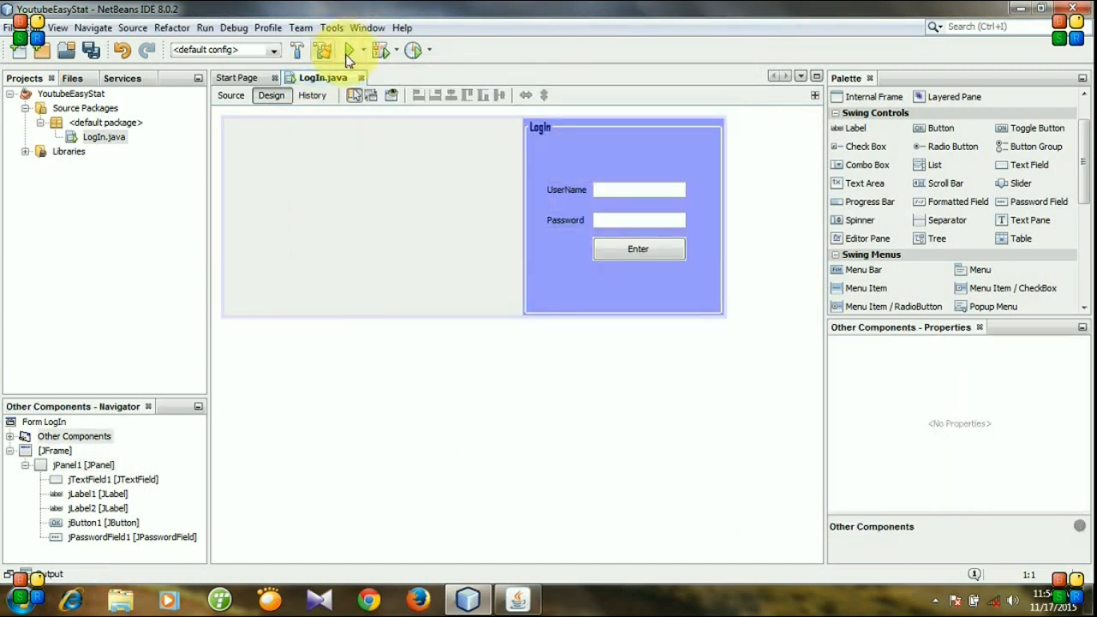
pyautogui.click(350, 50)
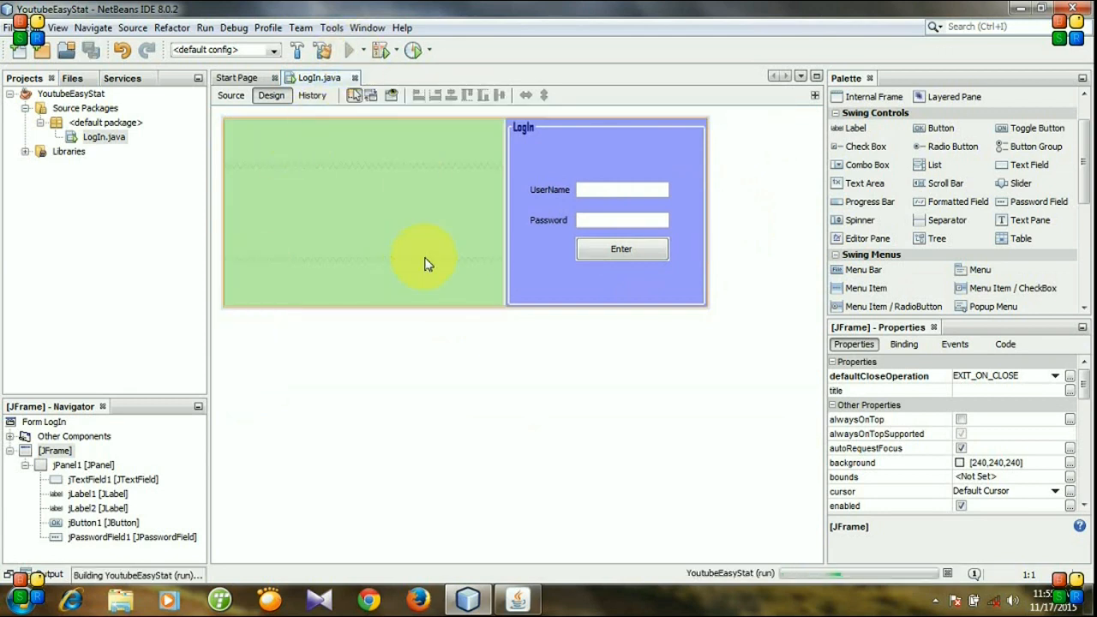
pyautogui.click(349, 49)
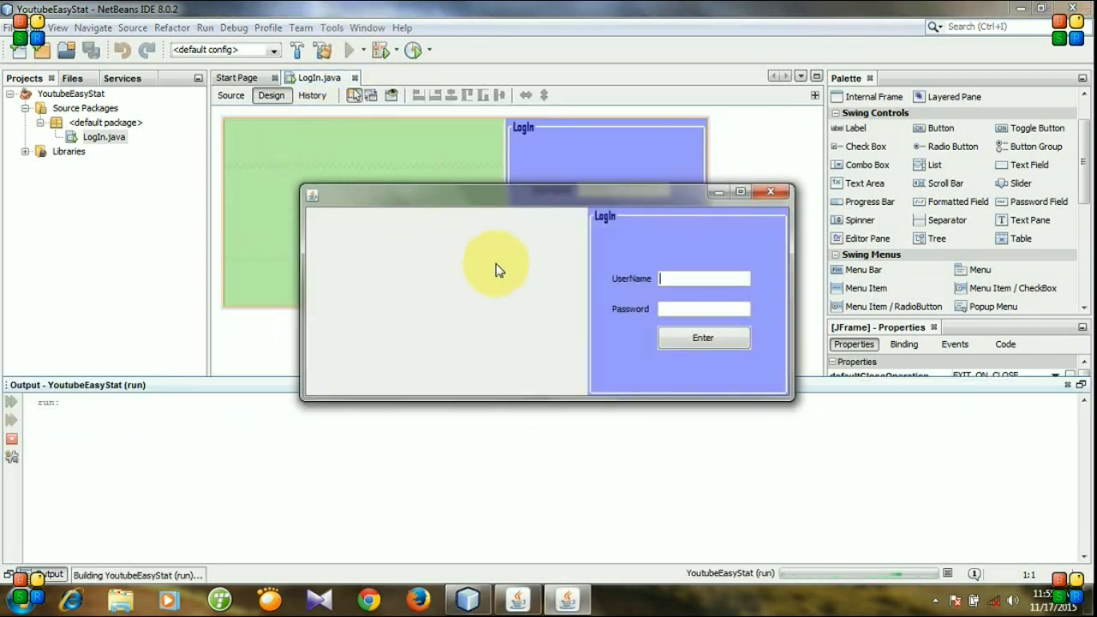